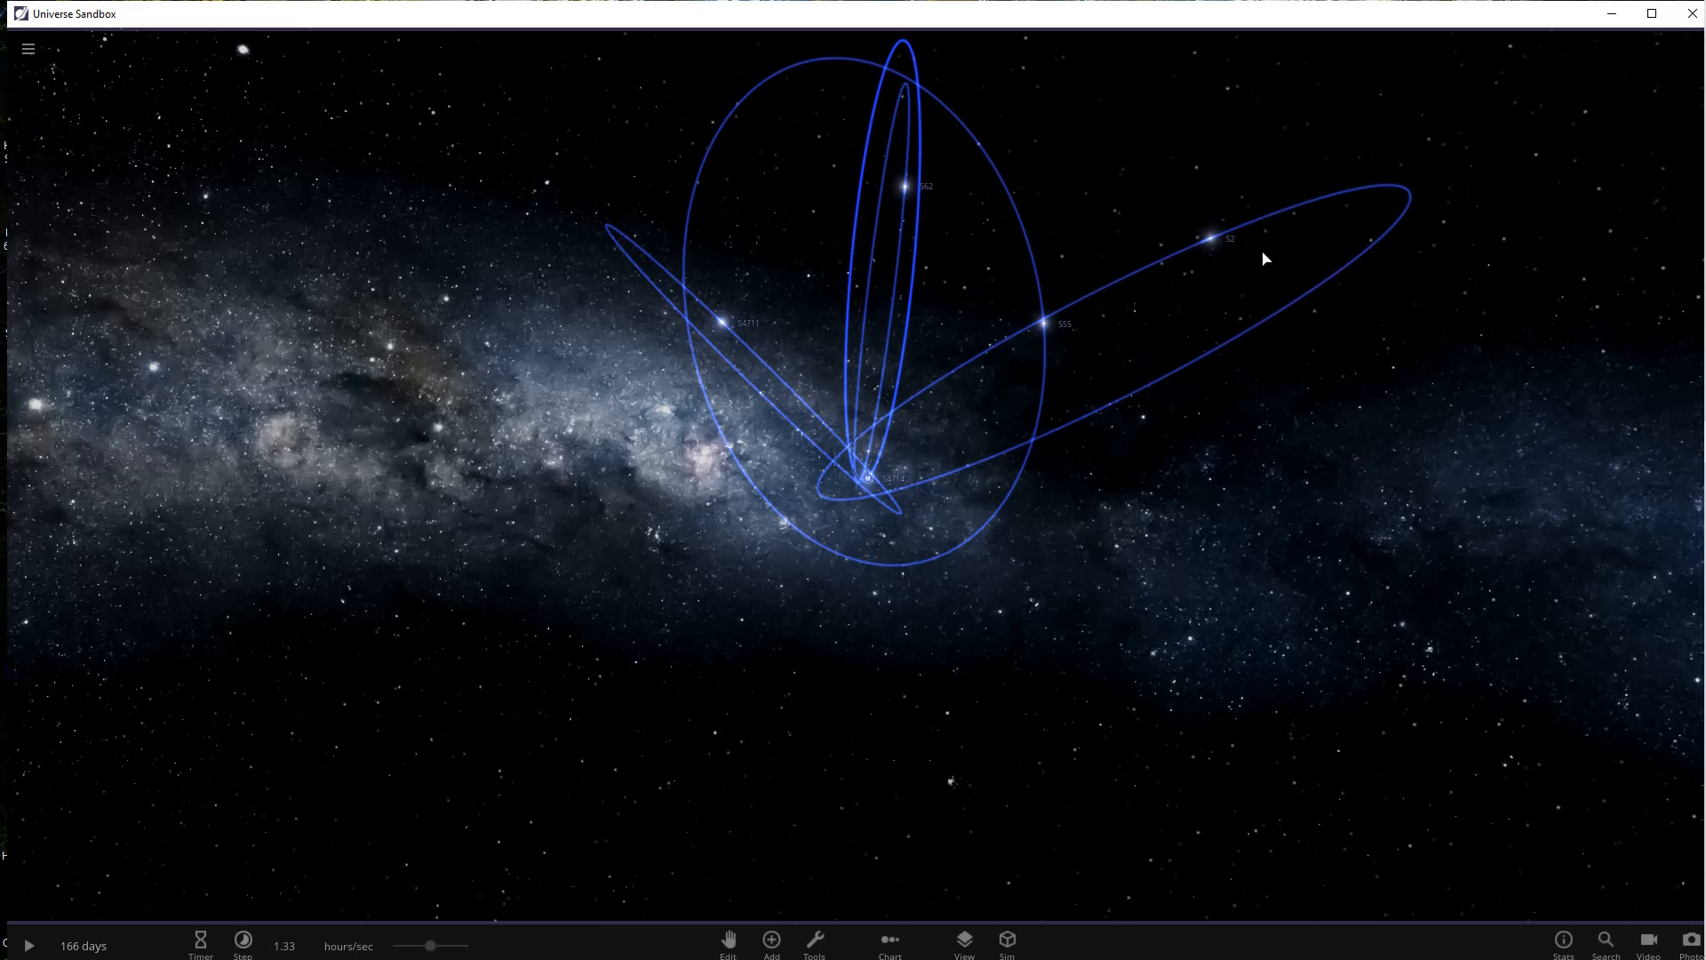
{"action": "mouse_move", "coordinate": [775, 501]}
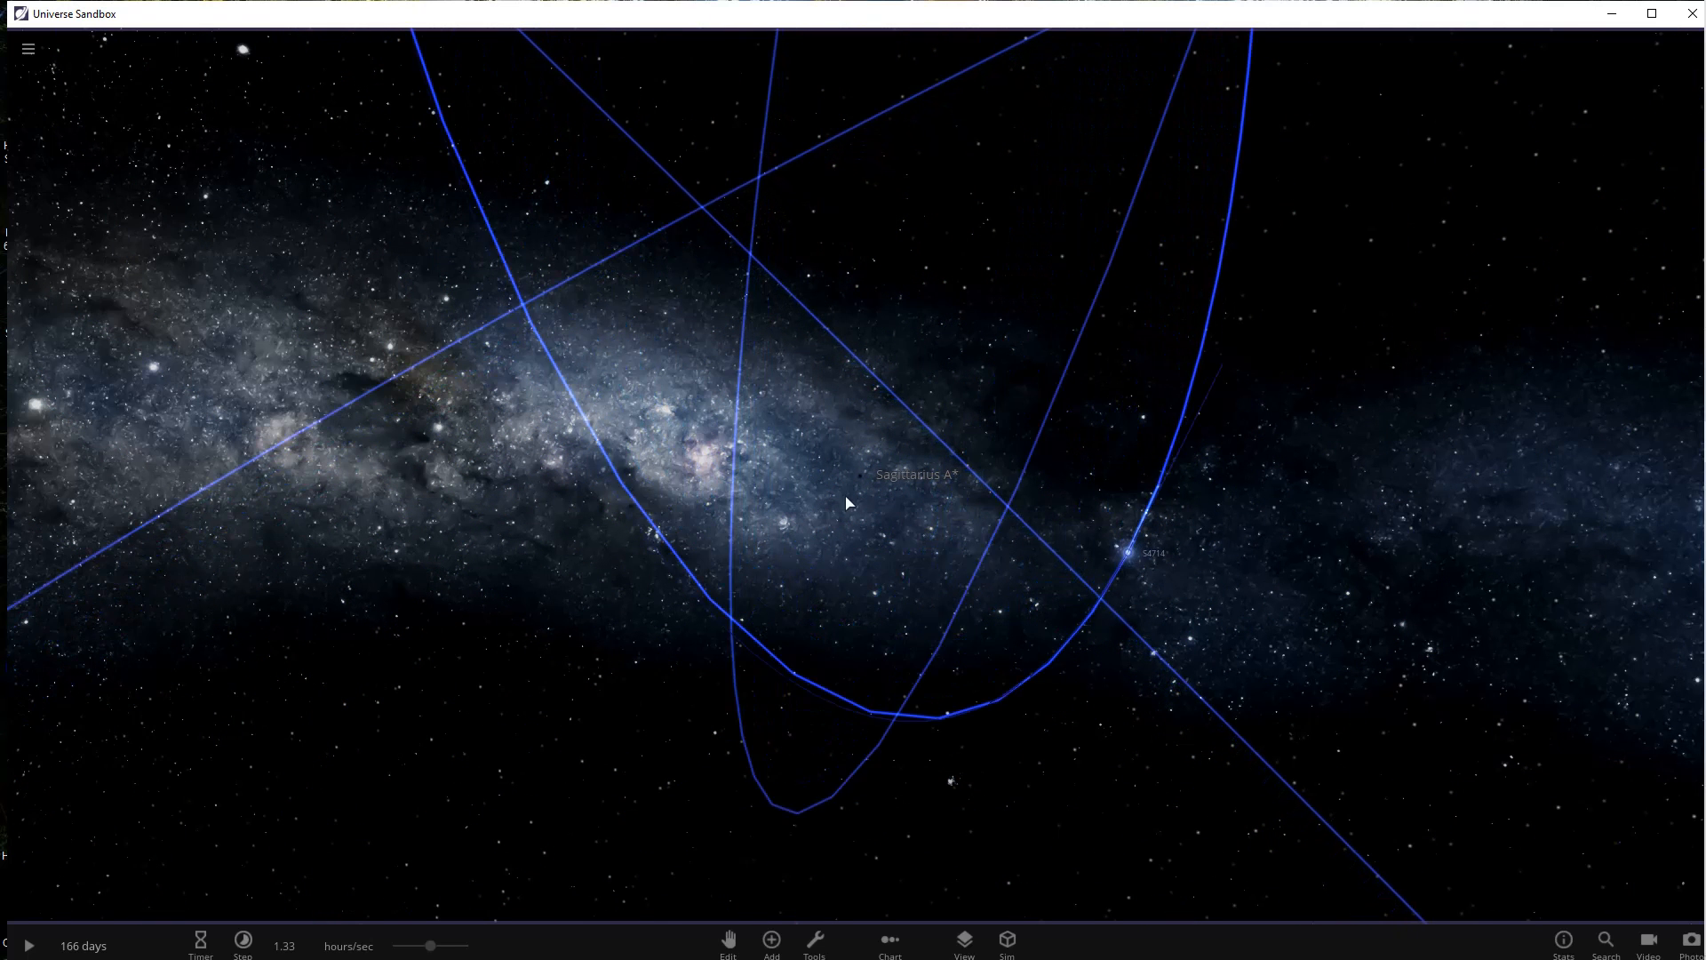
- View Sagittarius A*'s properties panel, then close it
{"action": "left_click", "coordinate": [858, 475]}
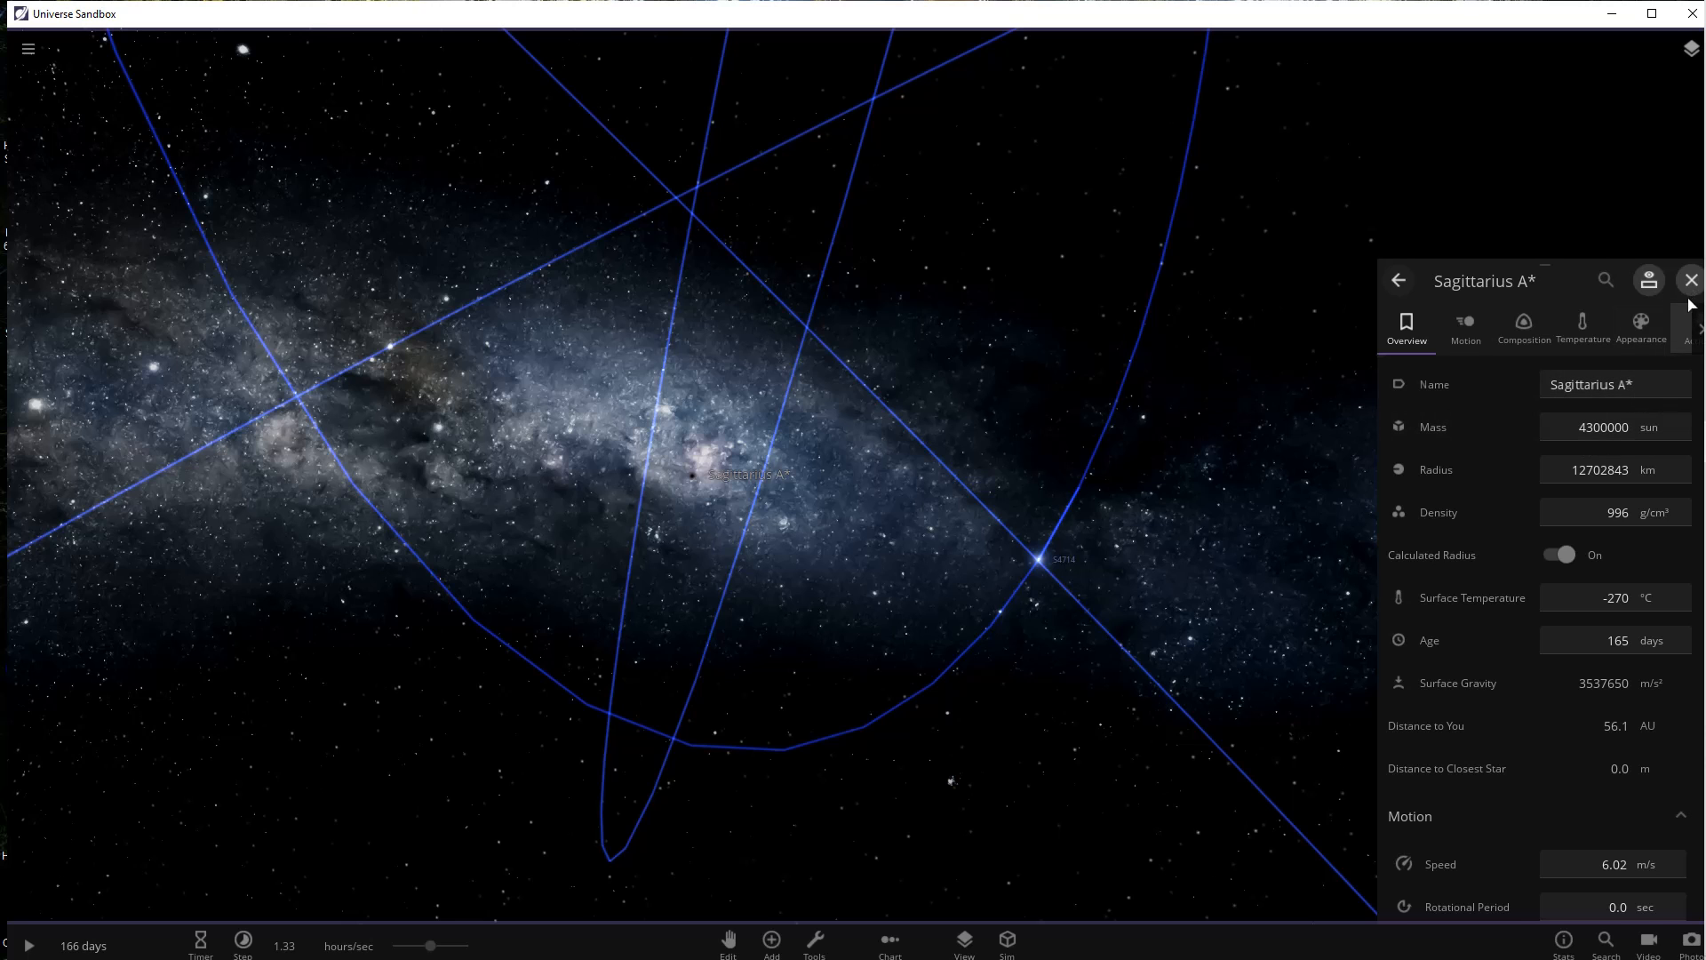
{"action": "left_click", "coordinate": [1691, 279]}
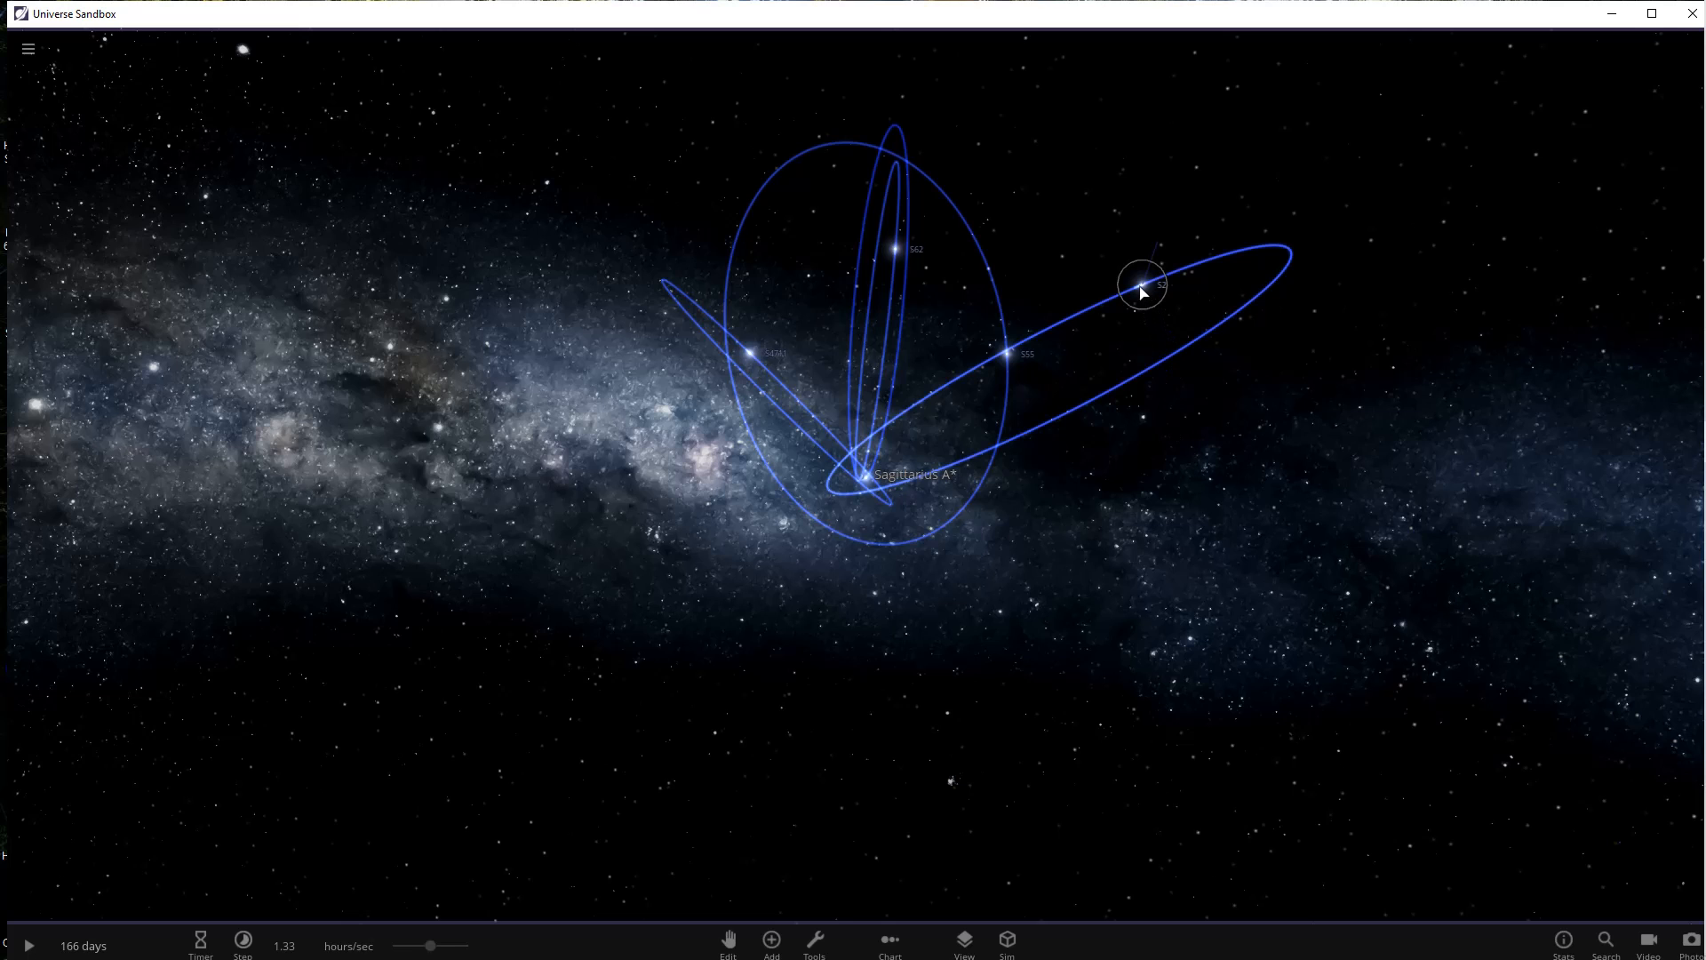
- Open S2's full properties (1019 km/s, 16.1-year orbit), then switch to star S55
{"action": "left_click", "coordinate": [1144, 284]}
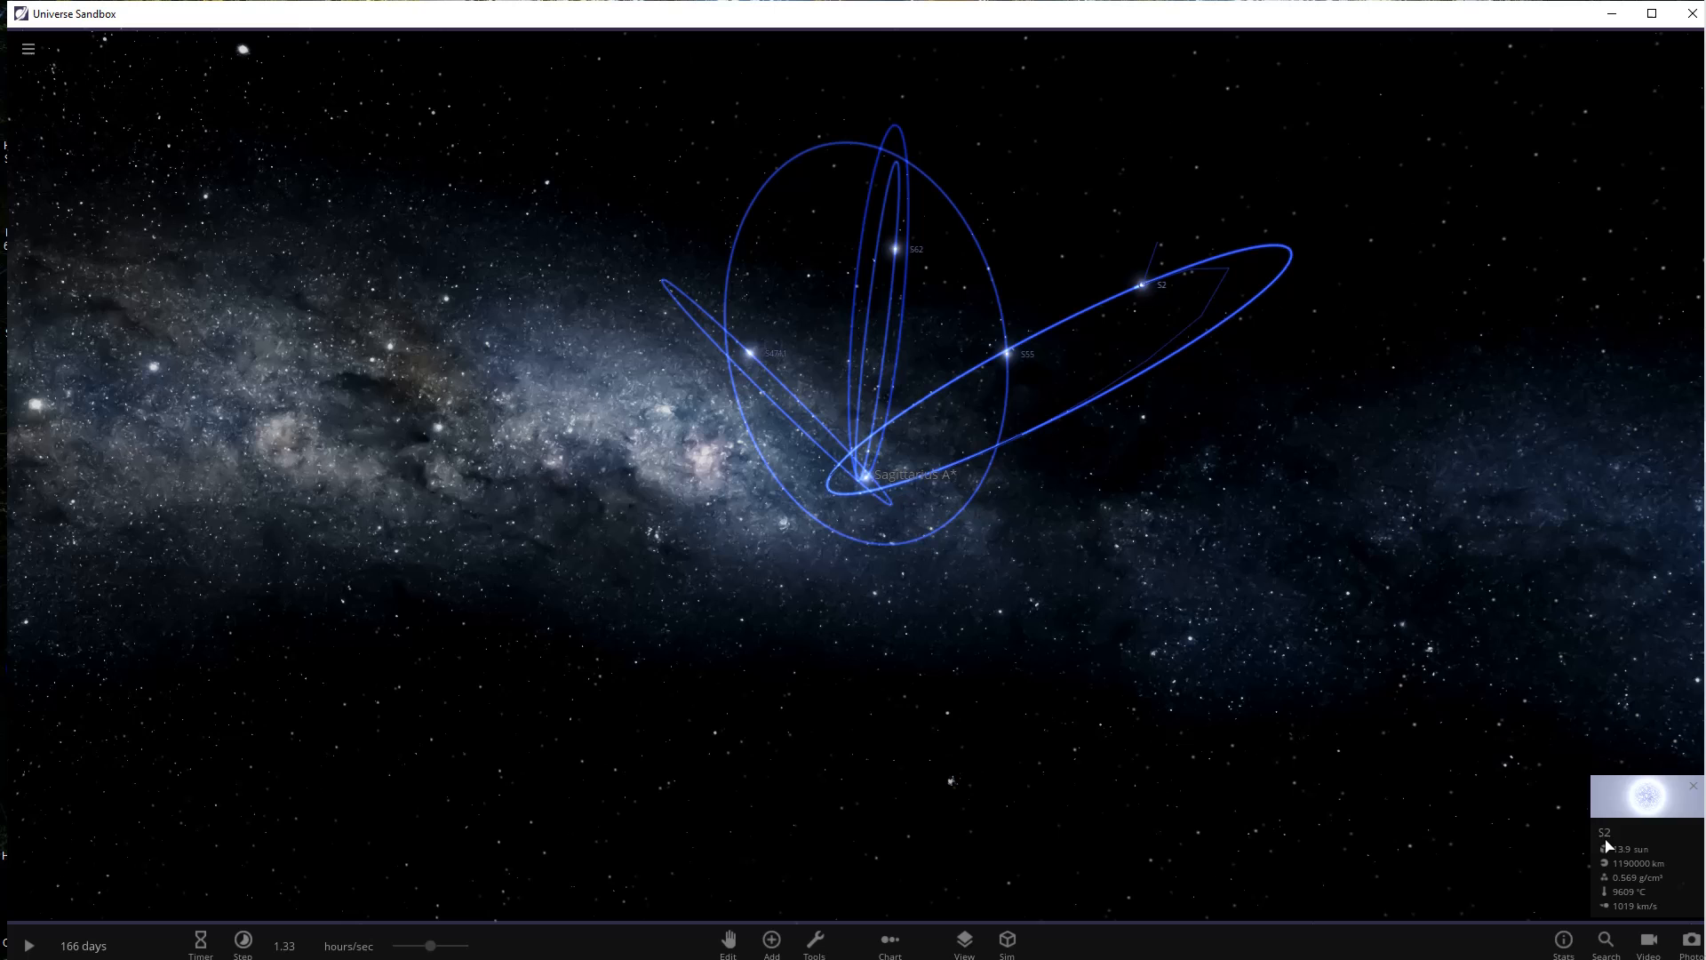
{"action": "left_click", "coordinate": [1643, 794]}
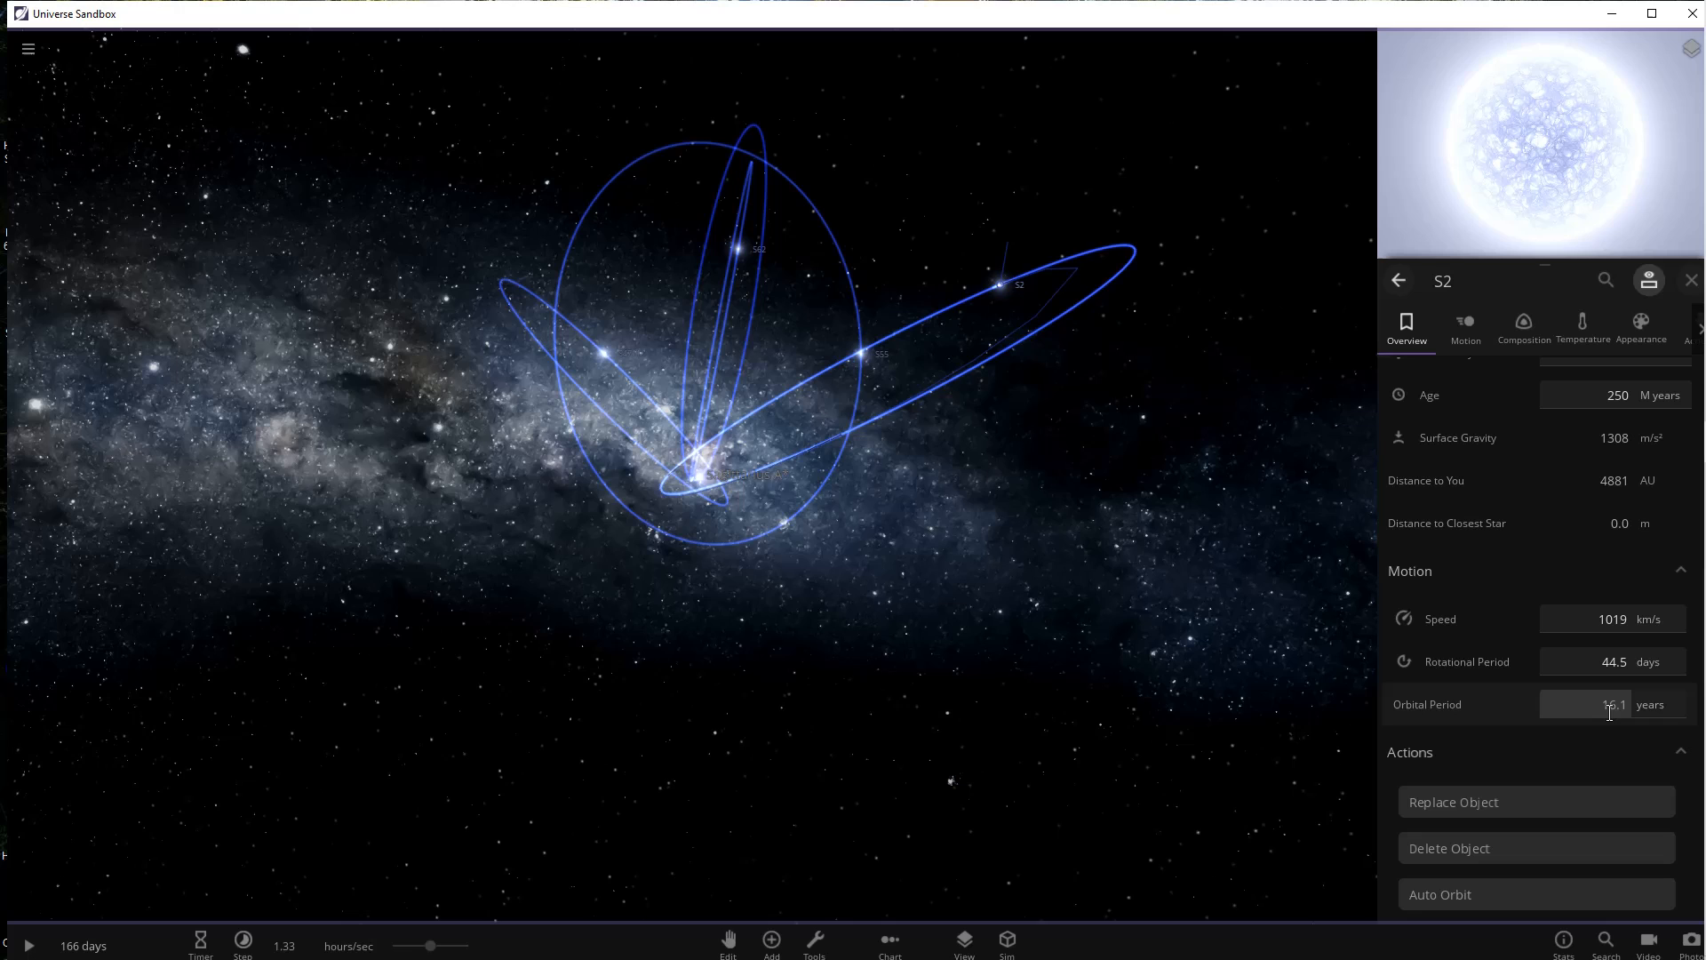
{"action": "mouse_move", "coordinate": [1614, 704]}
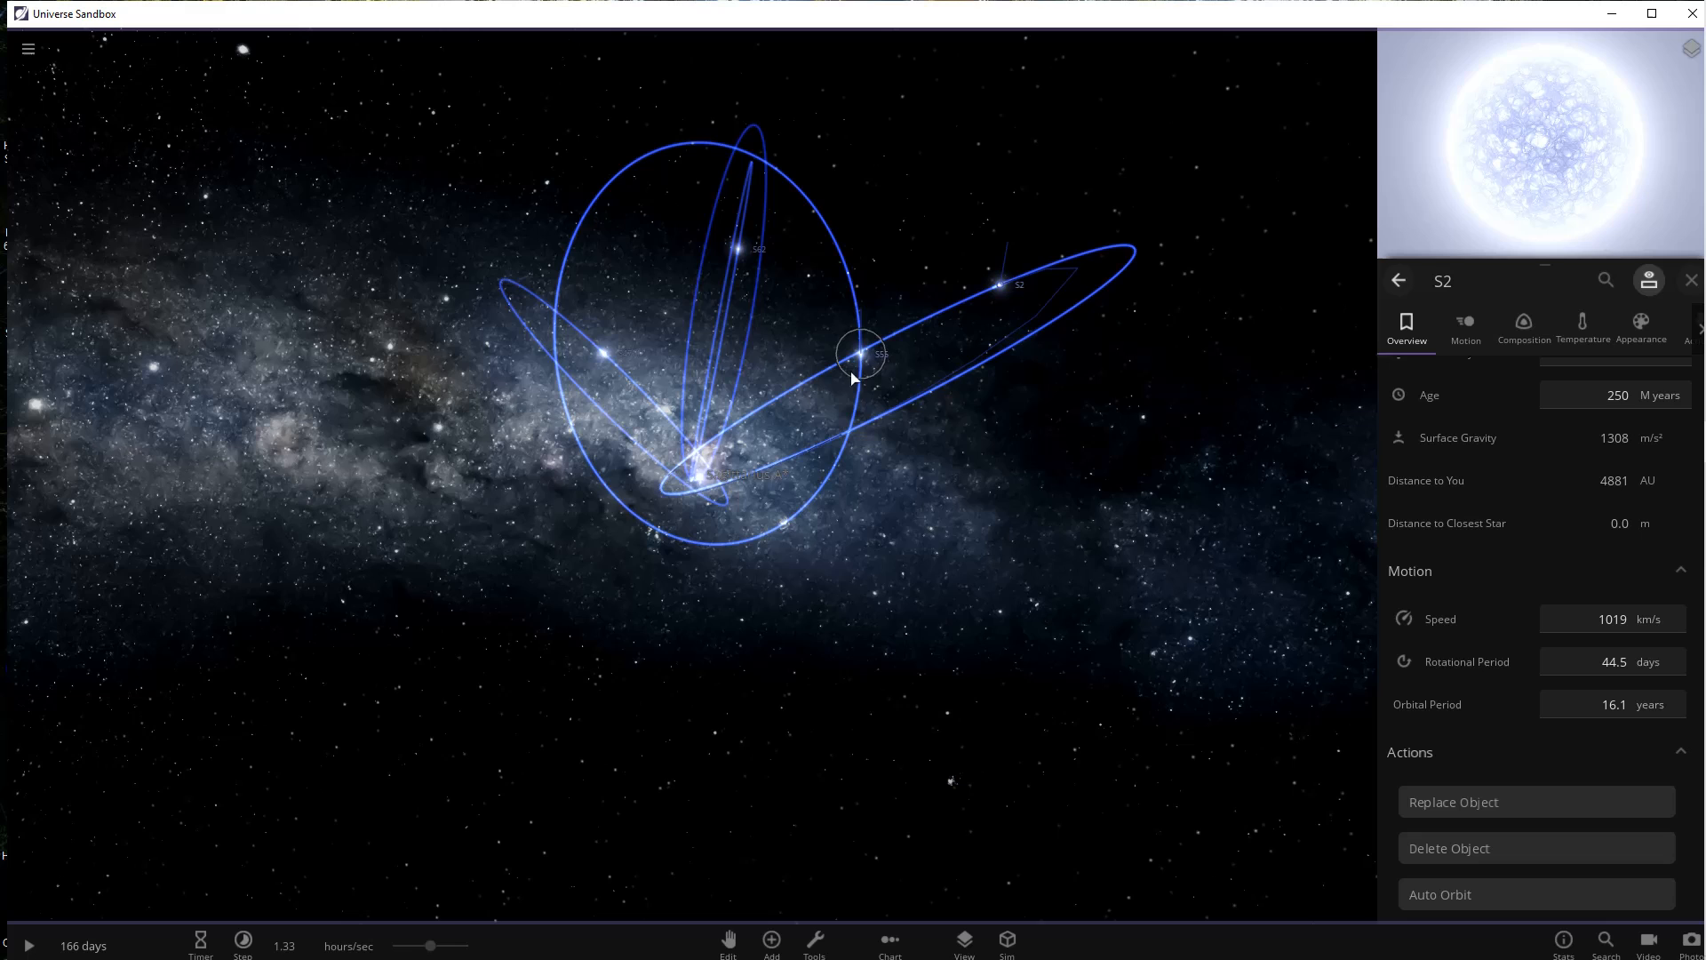
{"action": "mouse_move", "coordinate": [863, 353]}
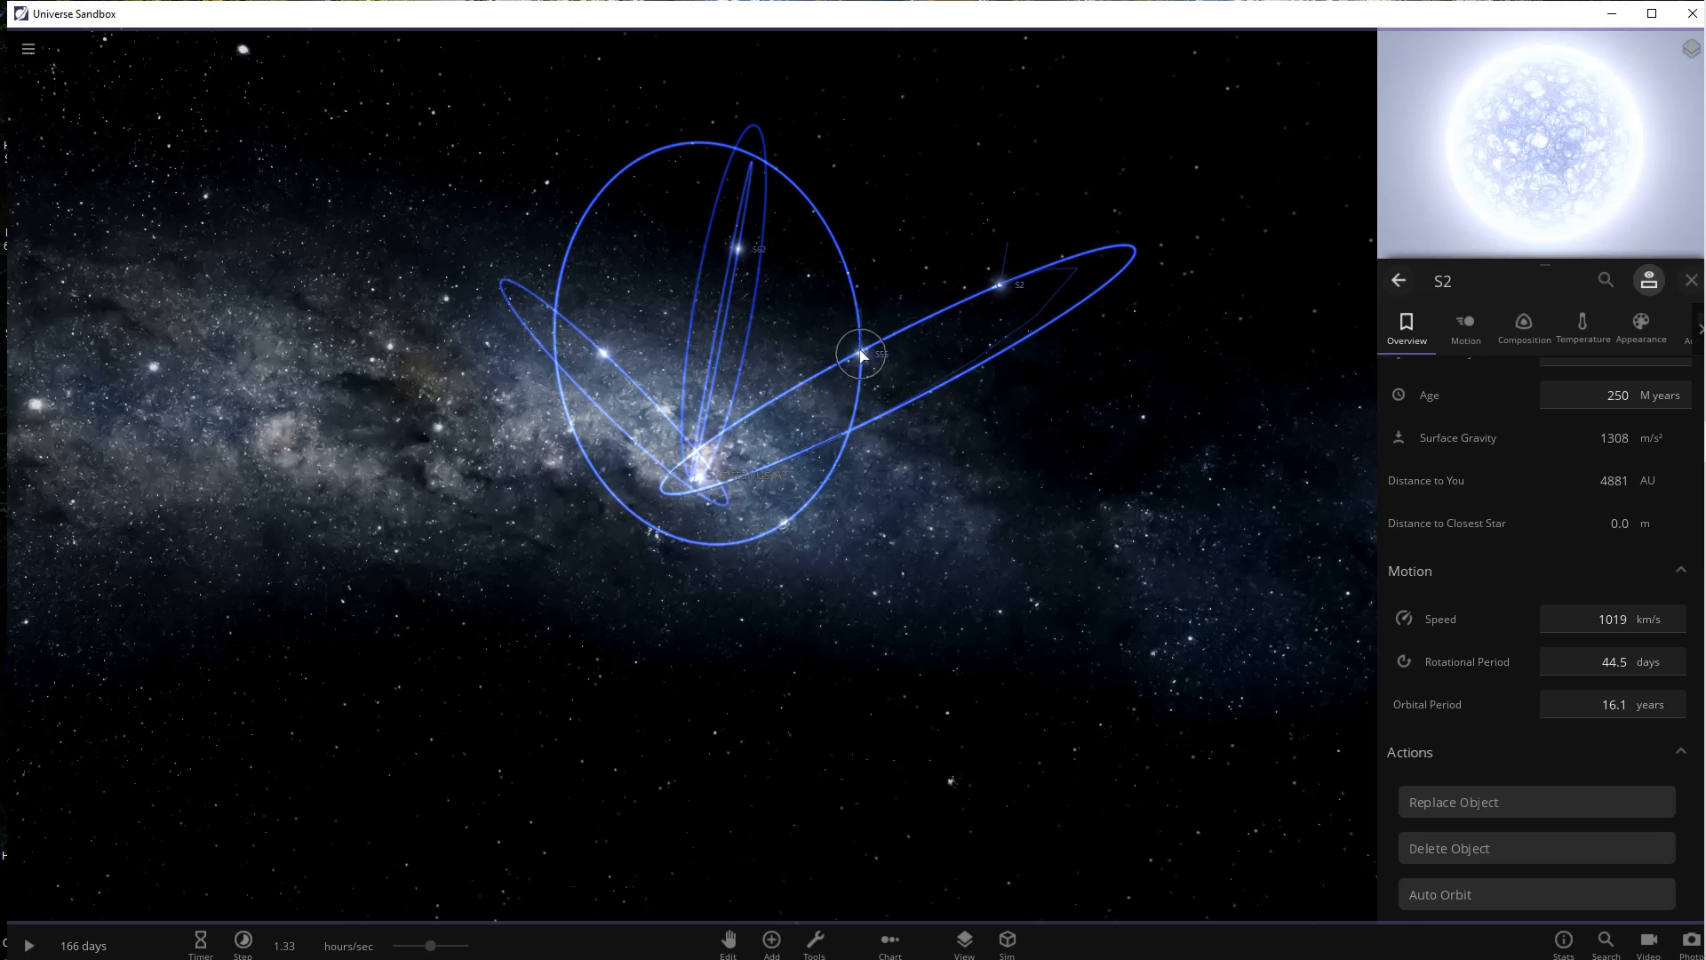
{"action": "left_click", "coordinate": [863, 354]}
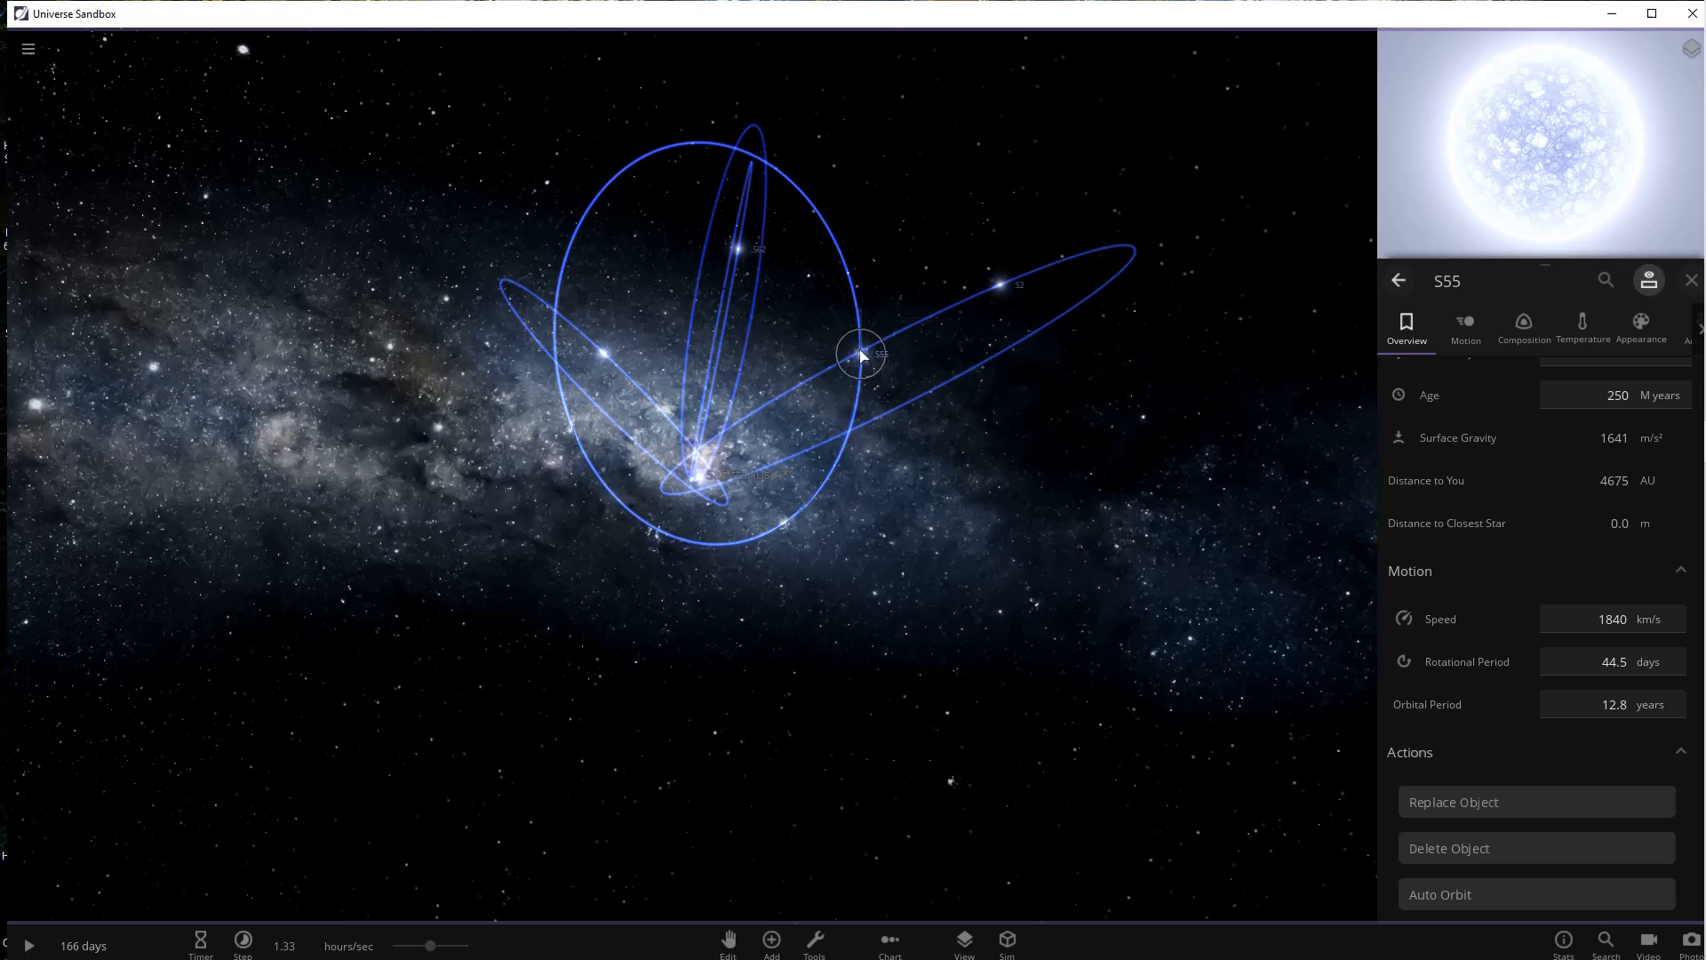
{"action": "mouse_move", "coordinate": [1493, 713]}
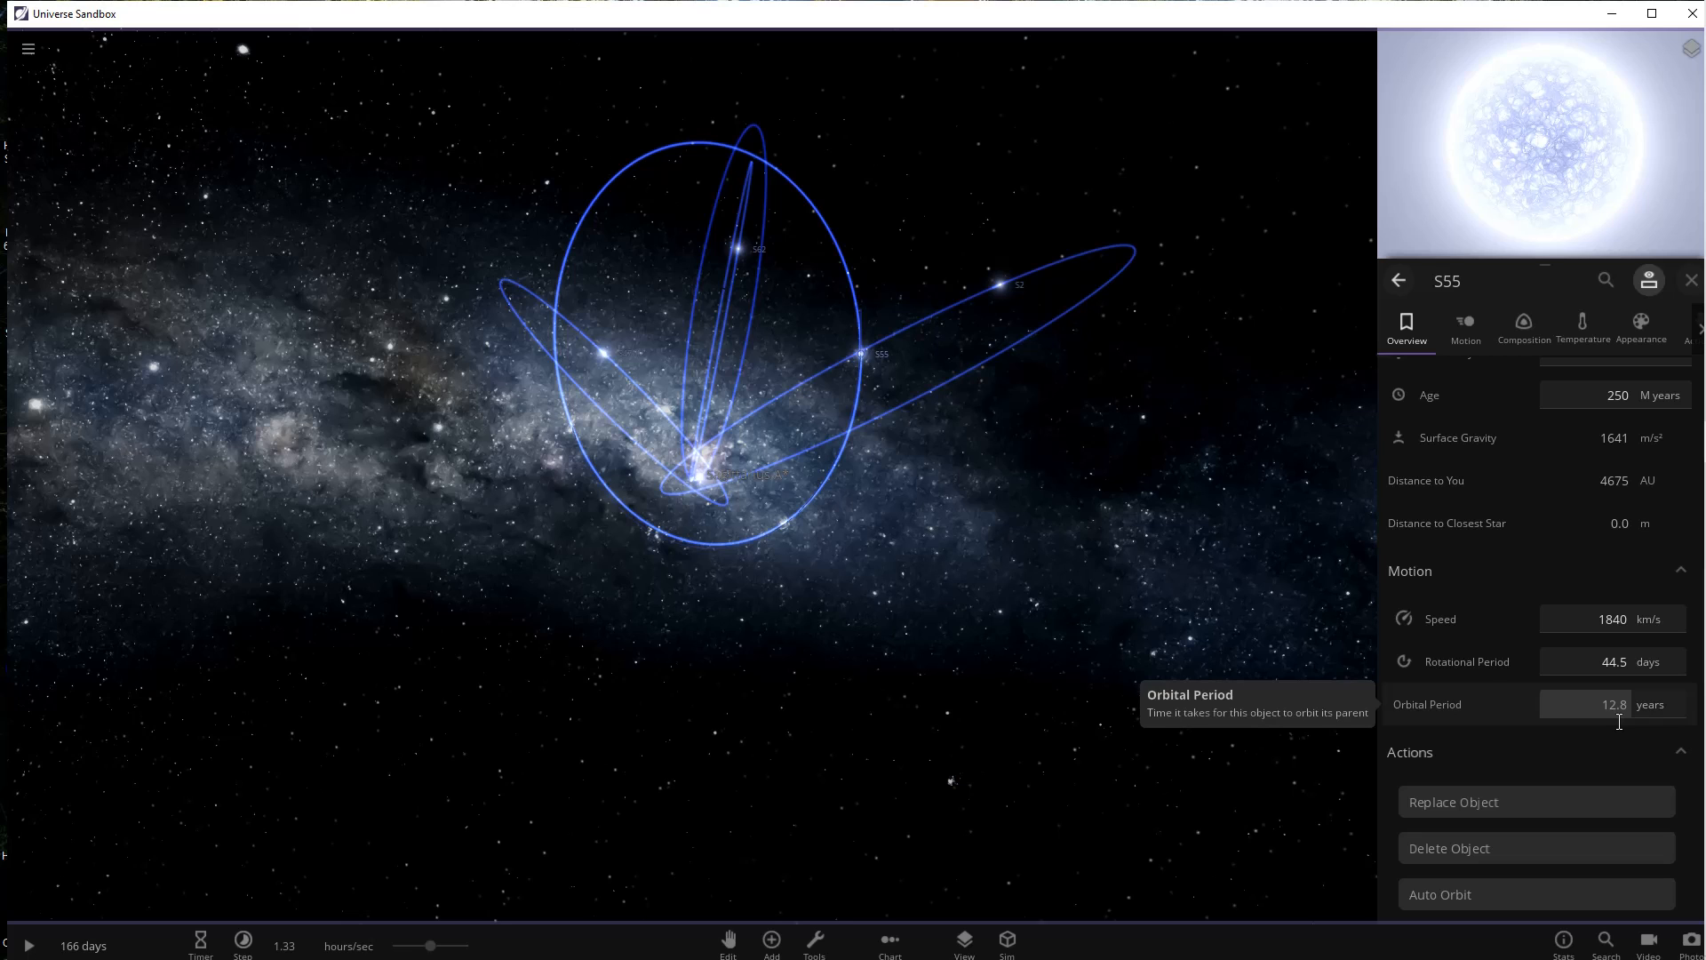
{"action": "mouse_move", "coordinate": [987, 607]}
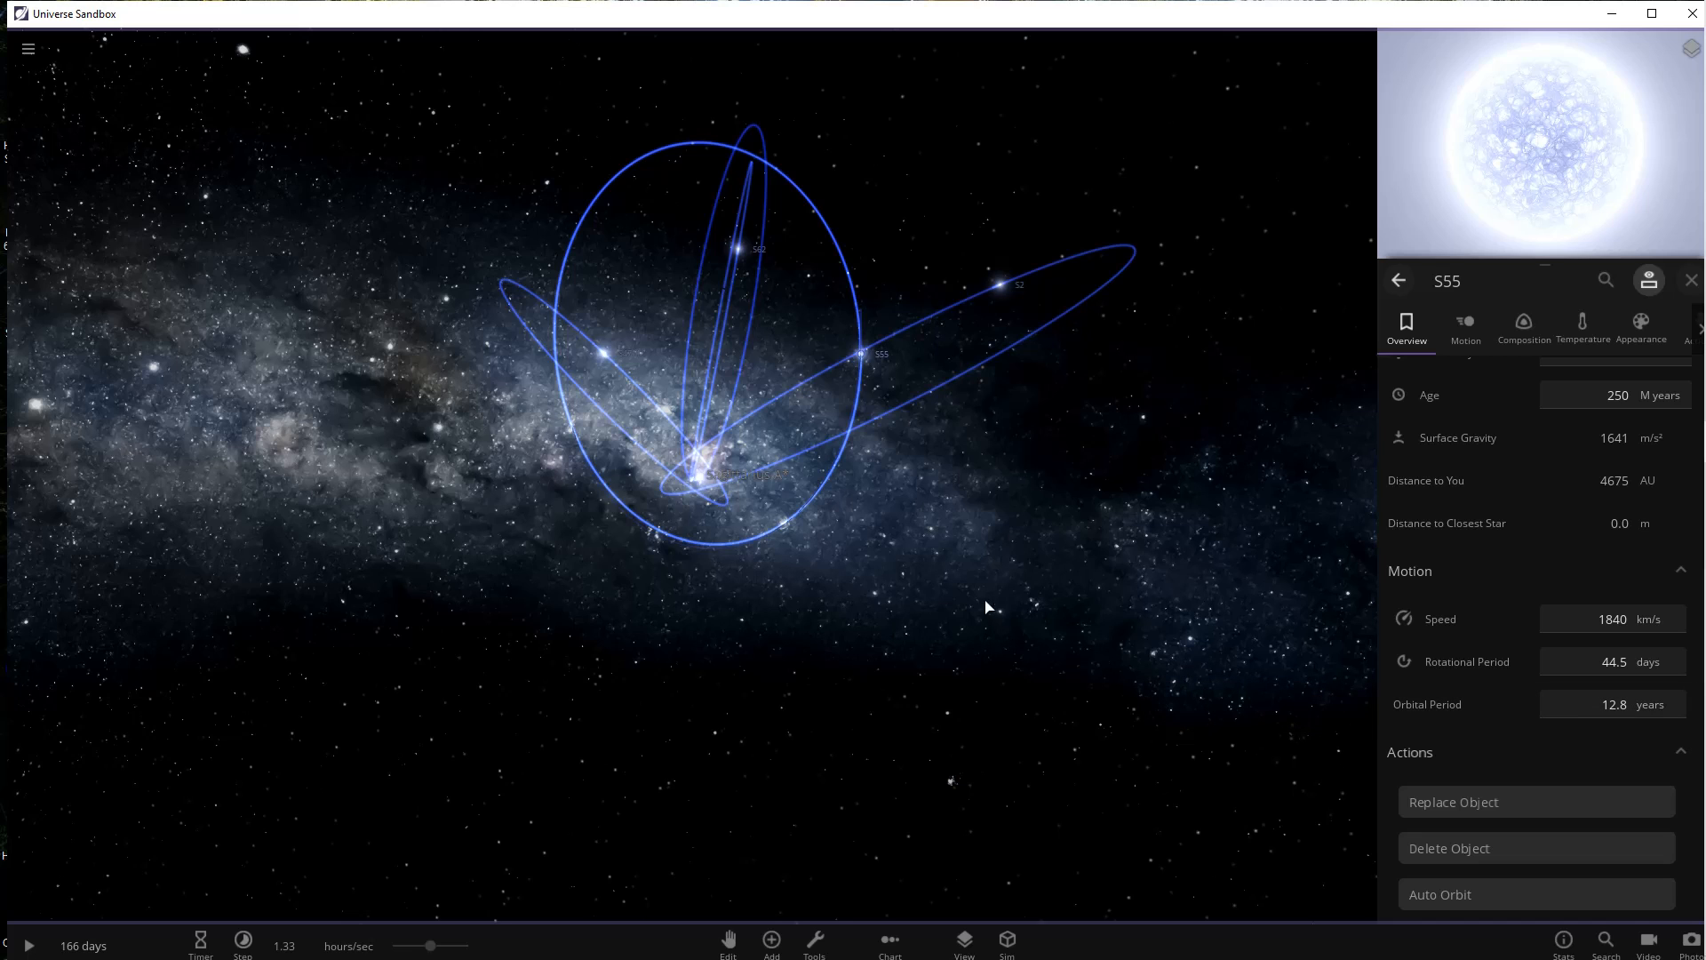
{"action": "mouse_move", "coordinate": [852, 383]}
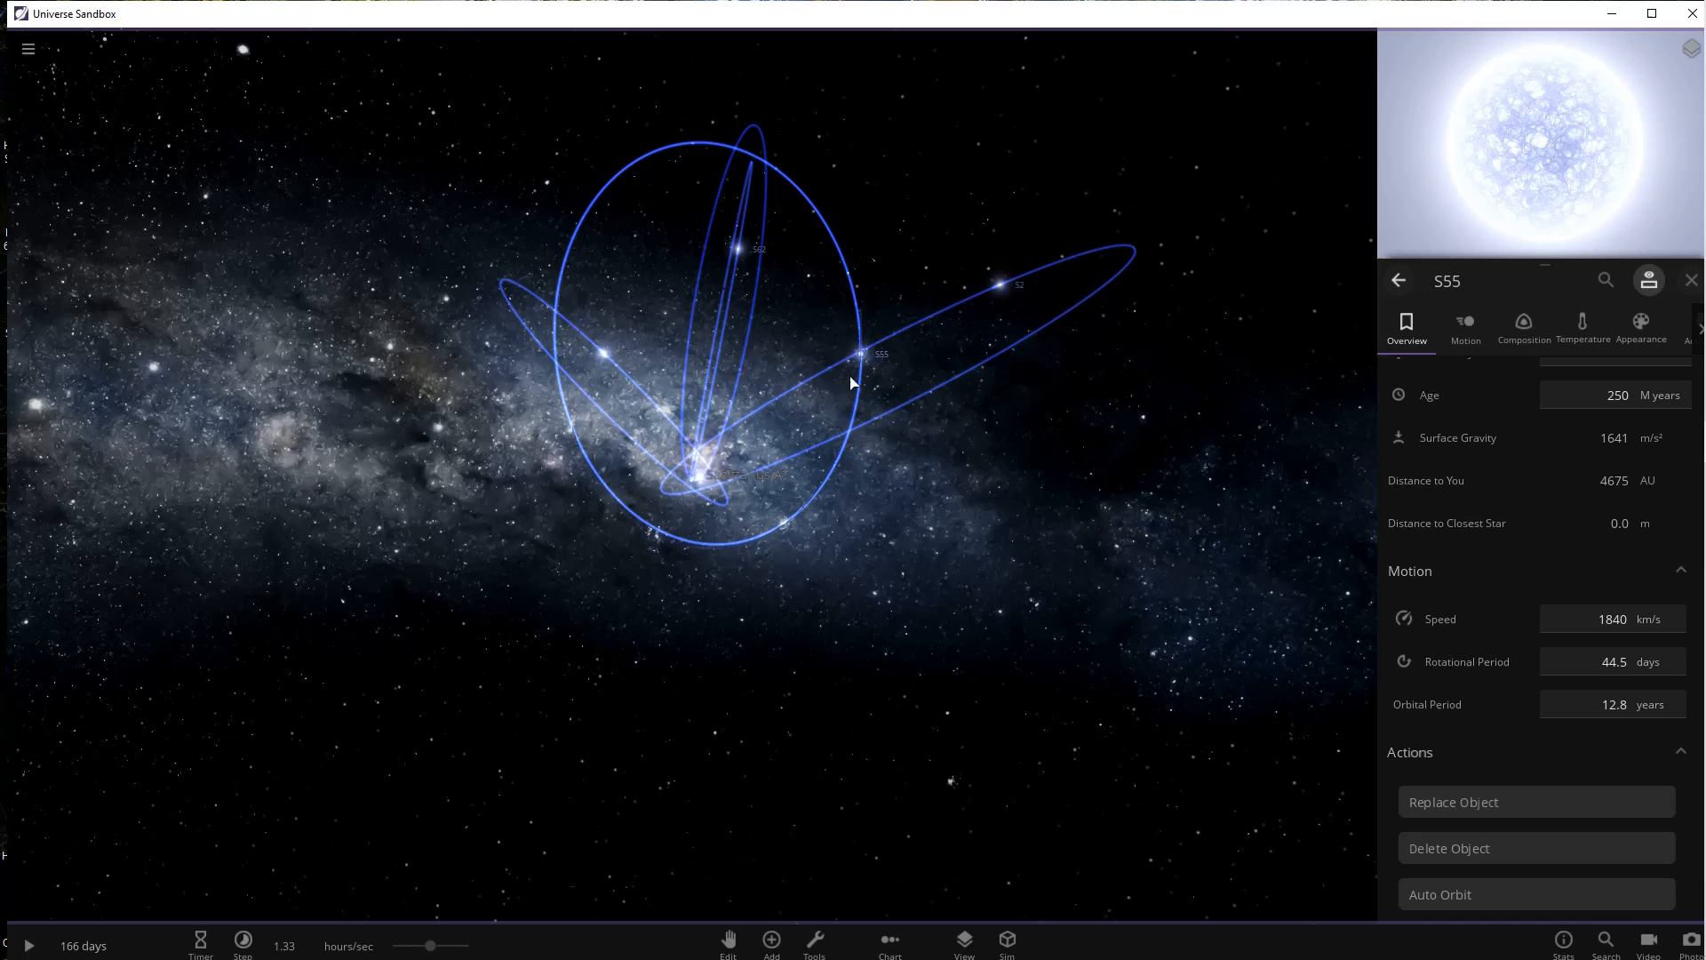
{"action": "mouse_move", "coordinate": [736, 180]}
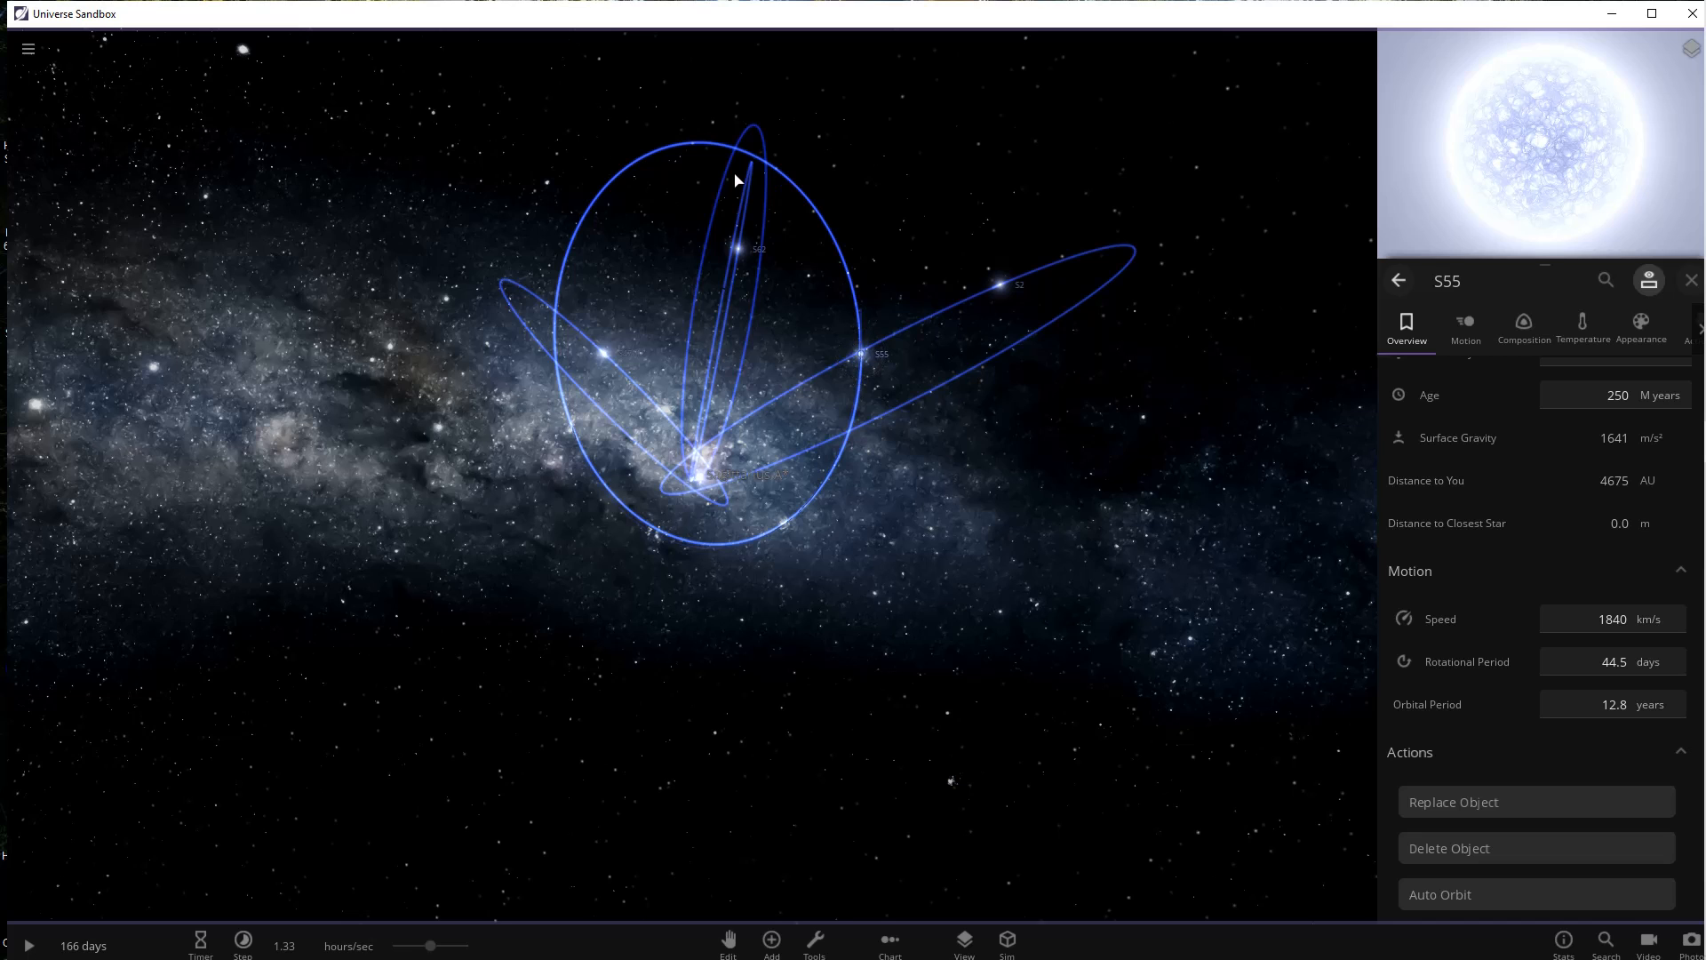
{"action": "mouse_move", "coordinate": [580, 229]}
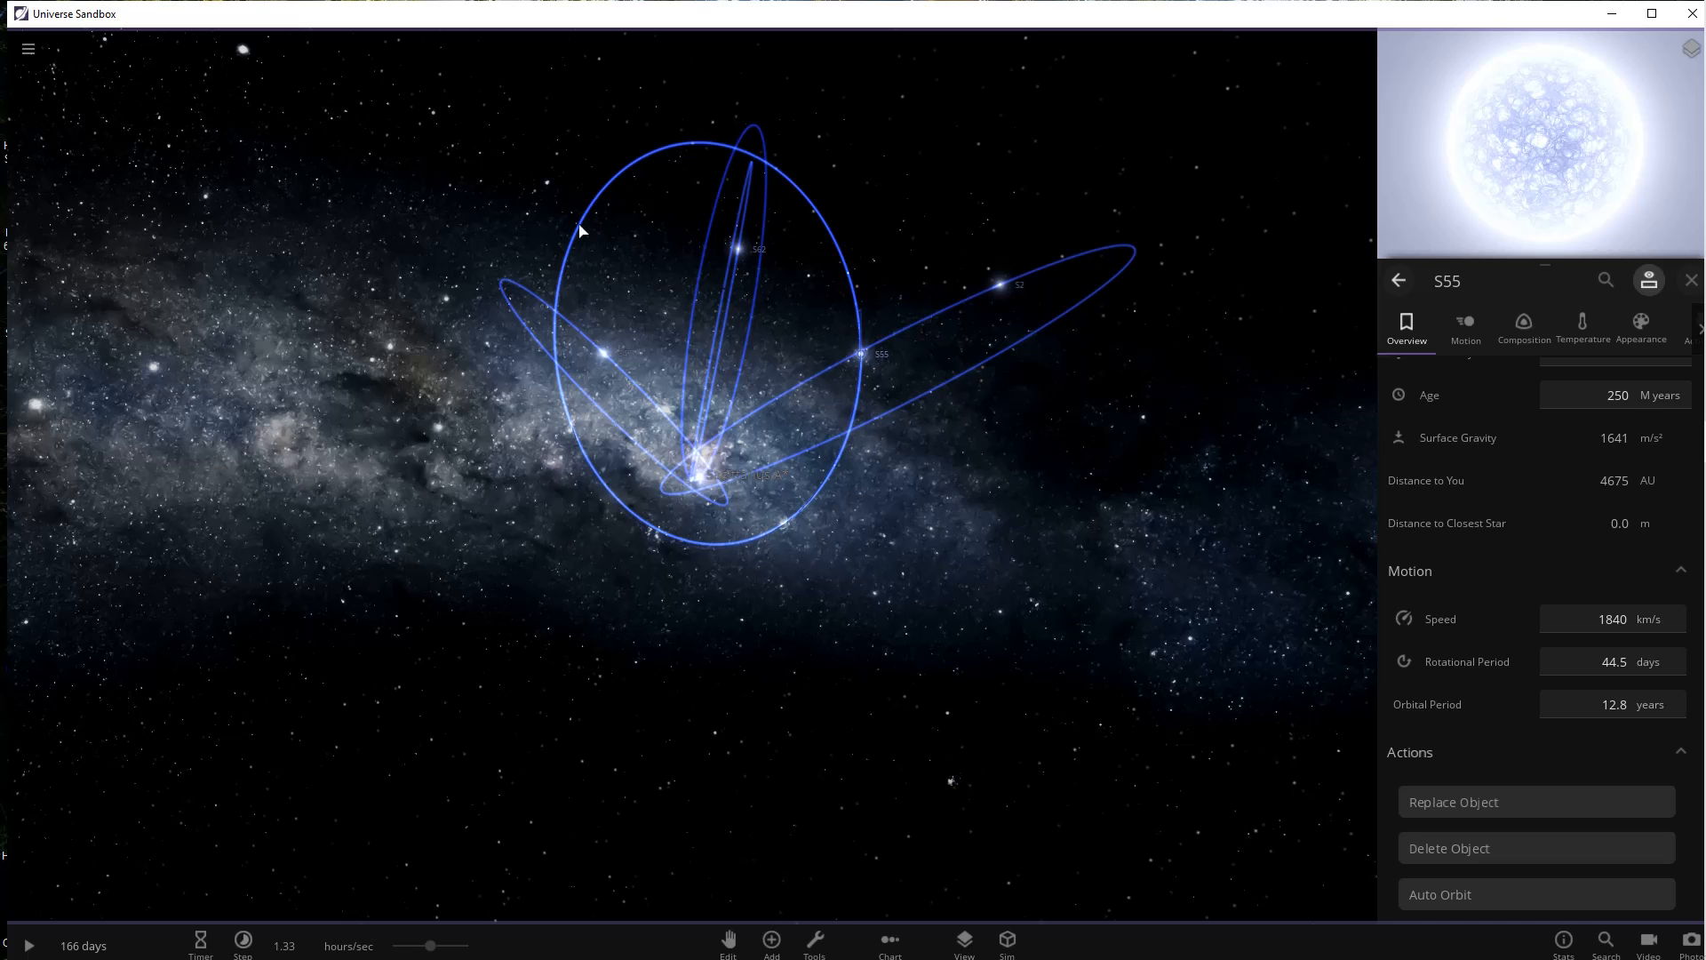
{"action": "mouse_move", "coordinate": [649, 524]}
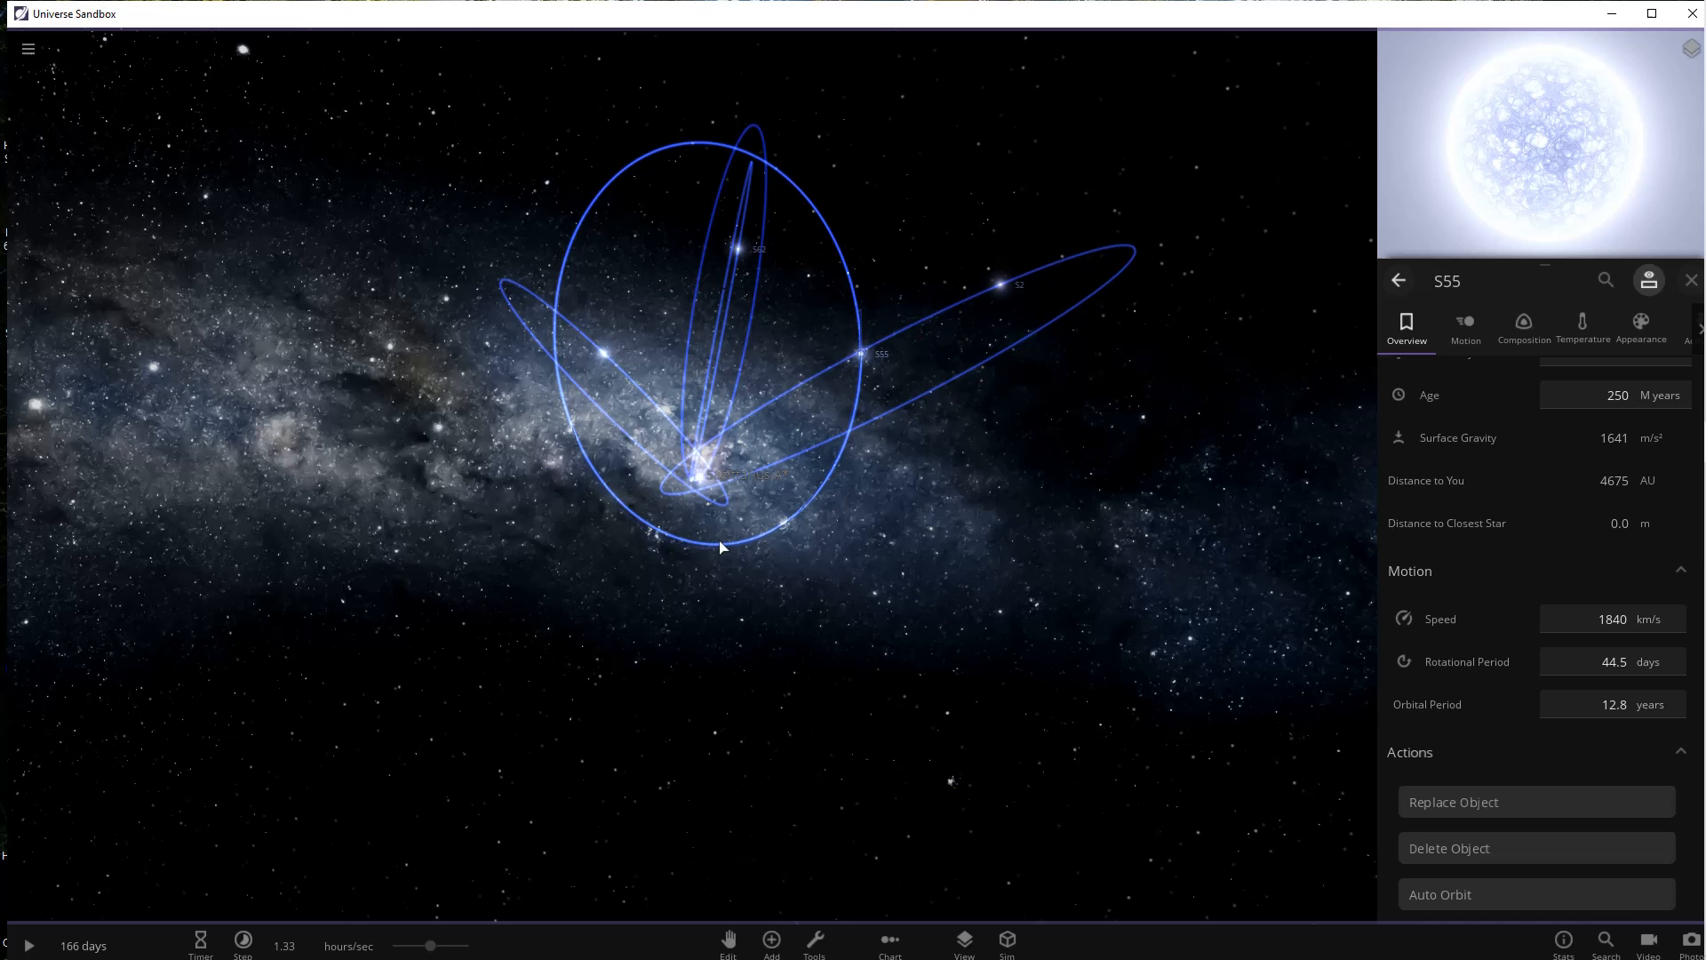
{"action": "mouse_move", "coordinate": [833, 503]}
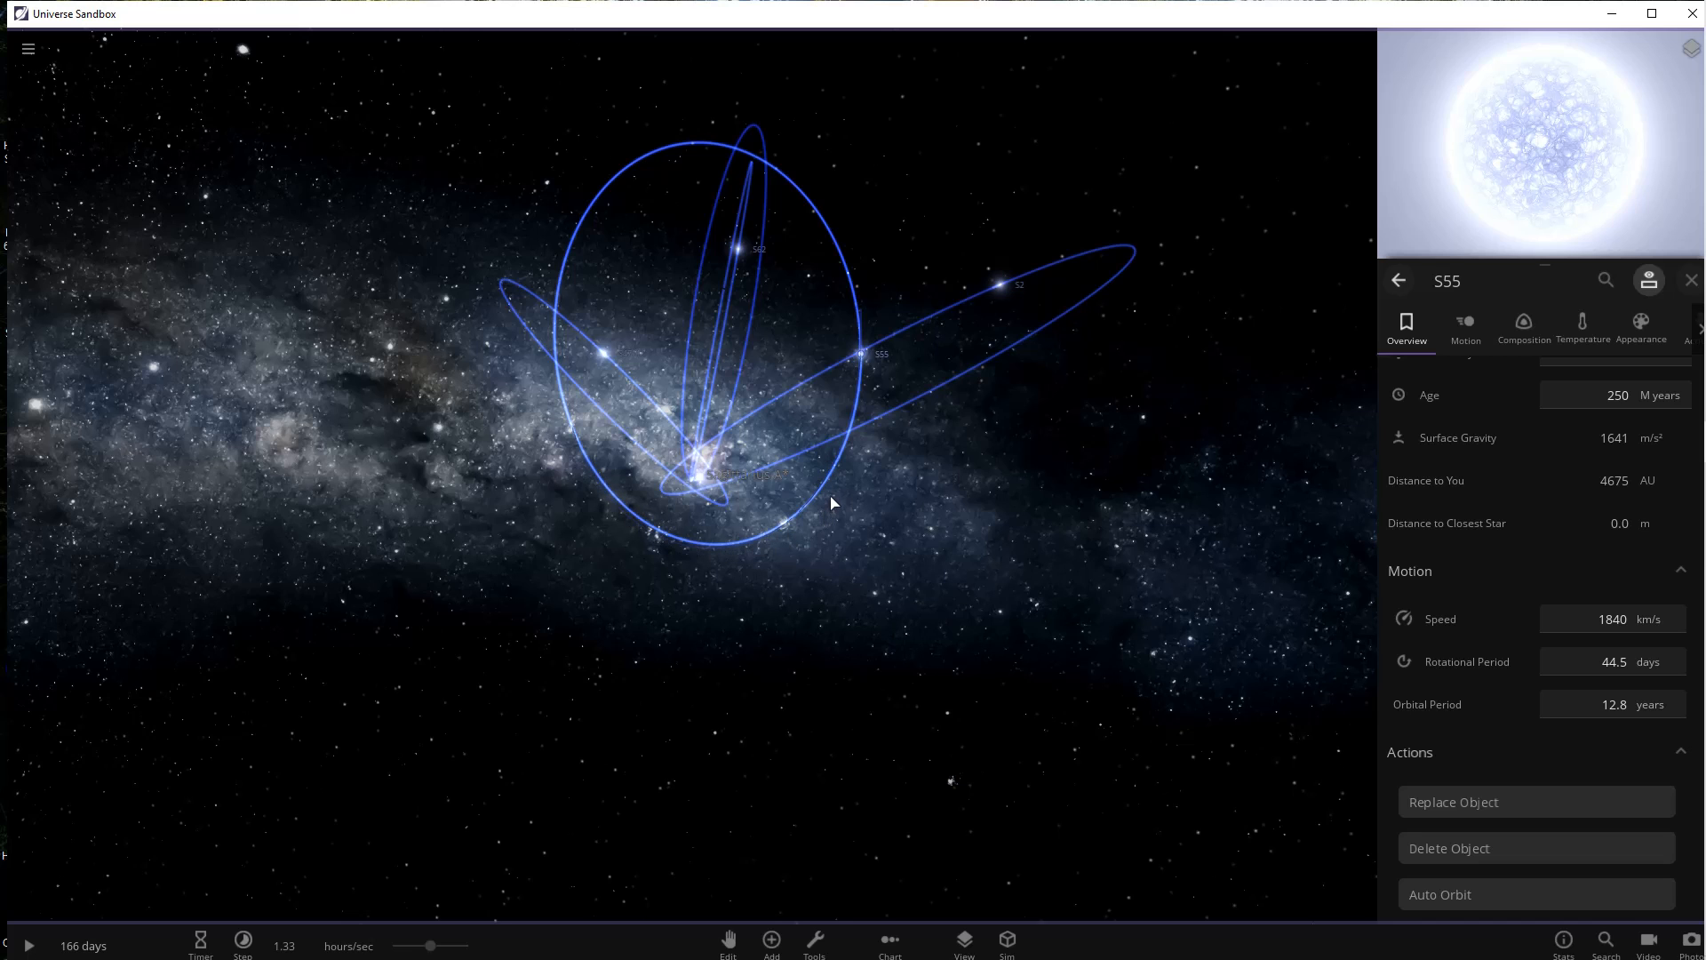
{"action": "mouse_move", "coordinate": [746, 316]}
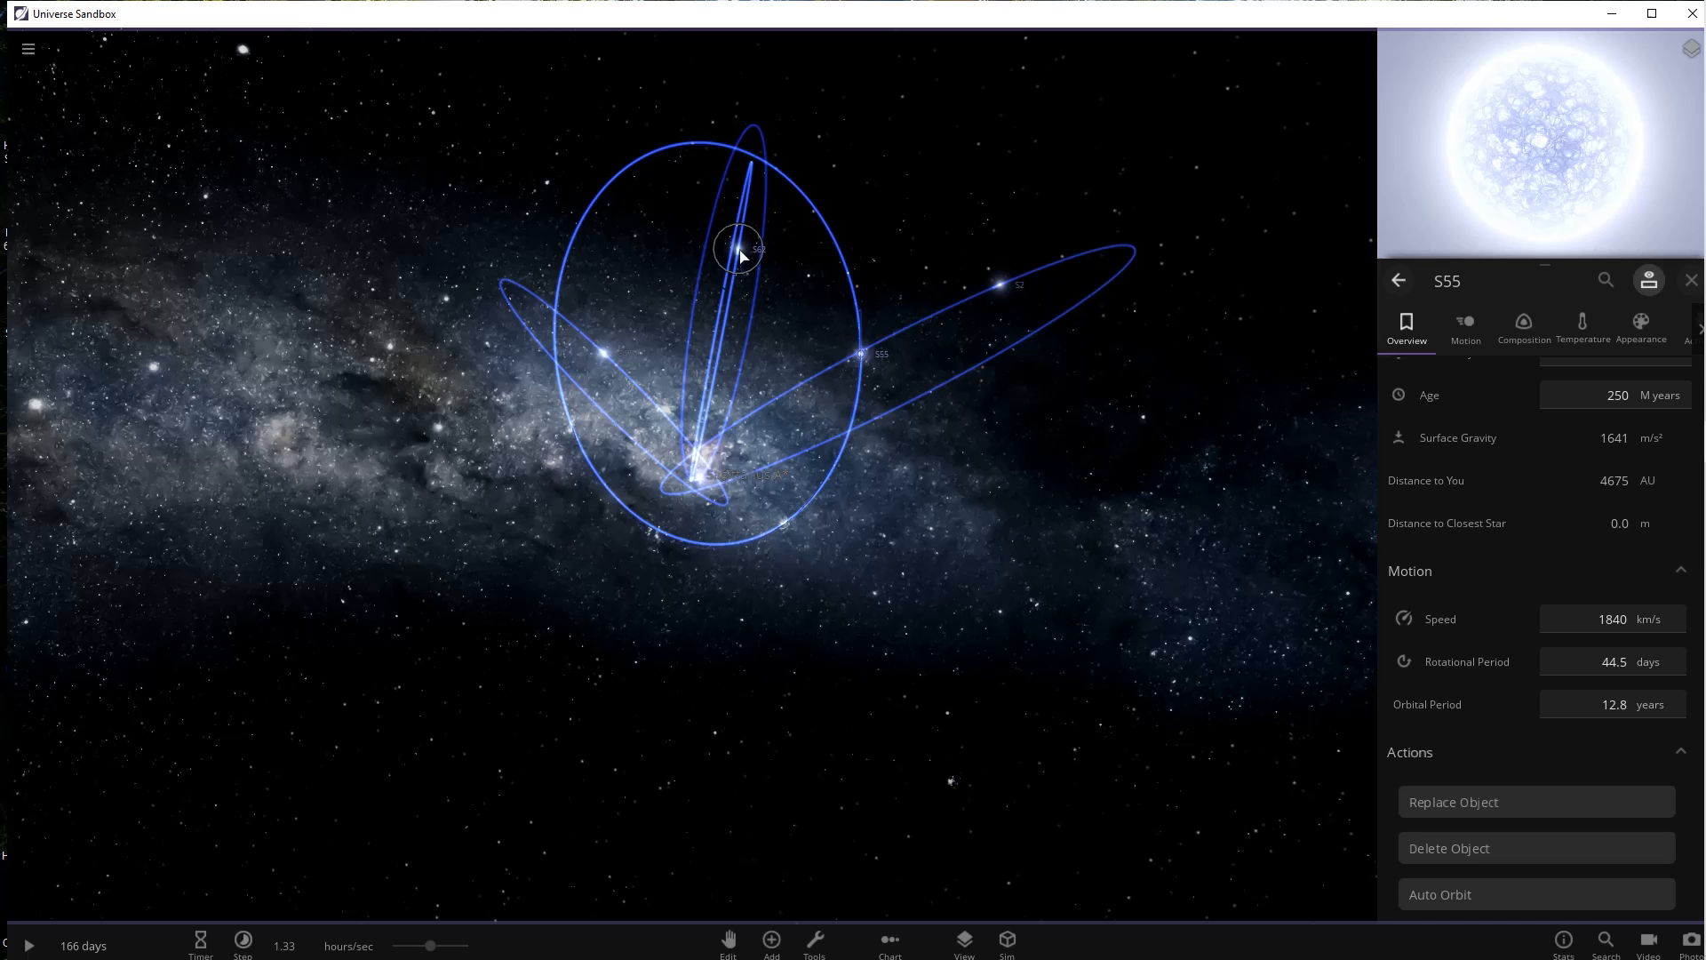
- Select star S4711 near the top of the orbits to view its properties
{"action": "left_click", "coordinate": [740, 248]}
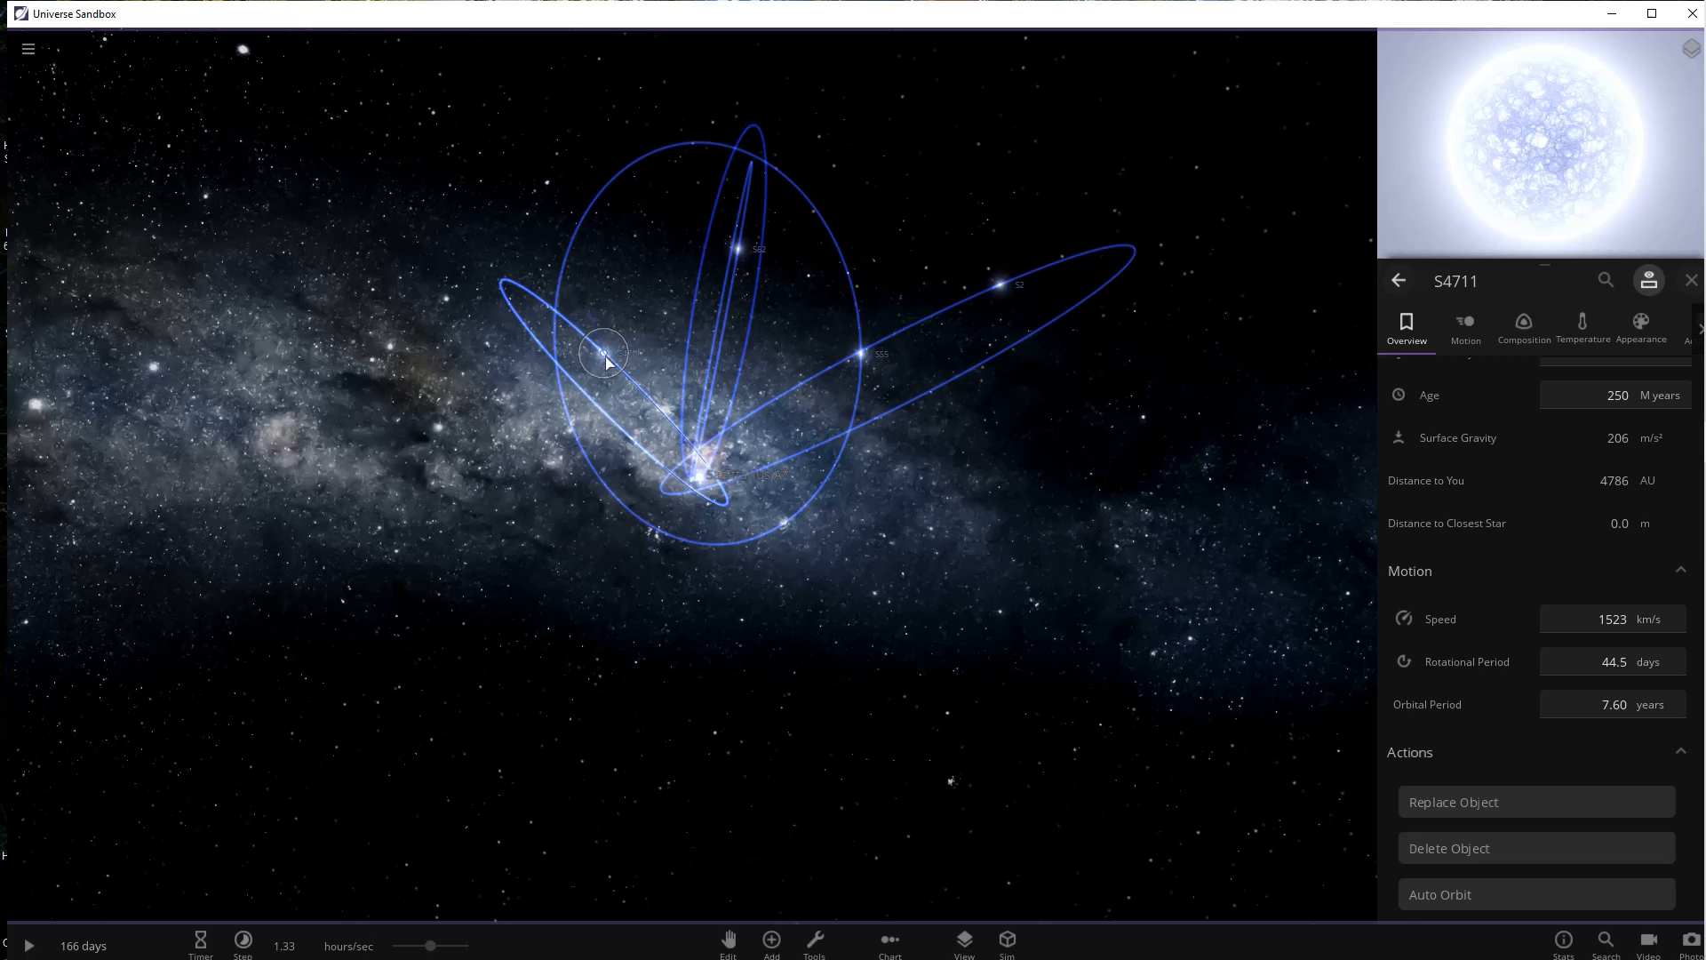
{"action": "mouse_move", "coordinate": [1605, 735]}
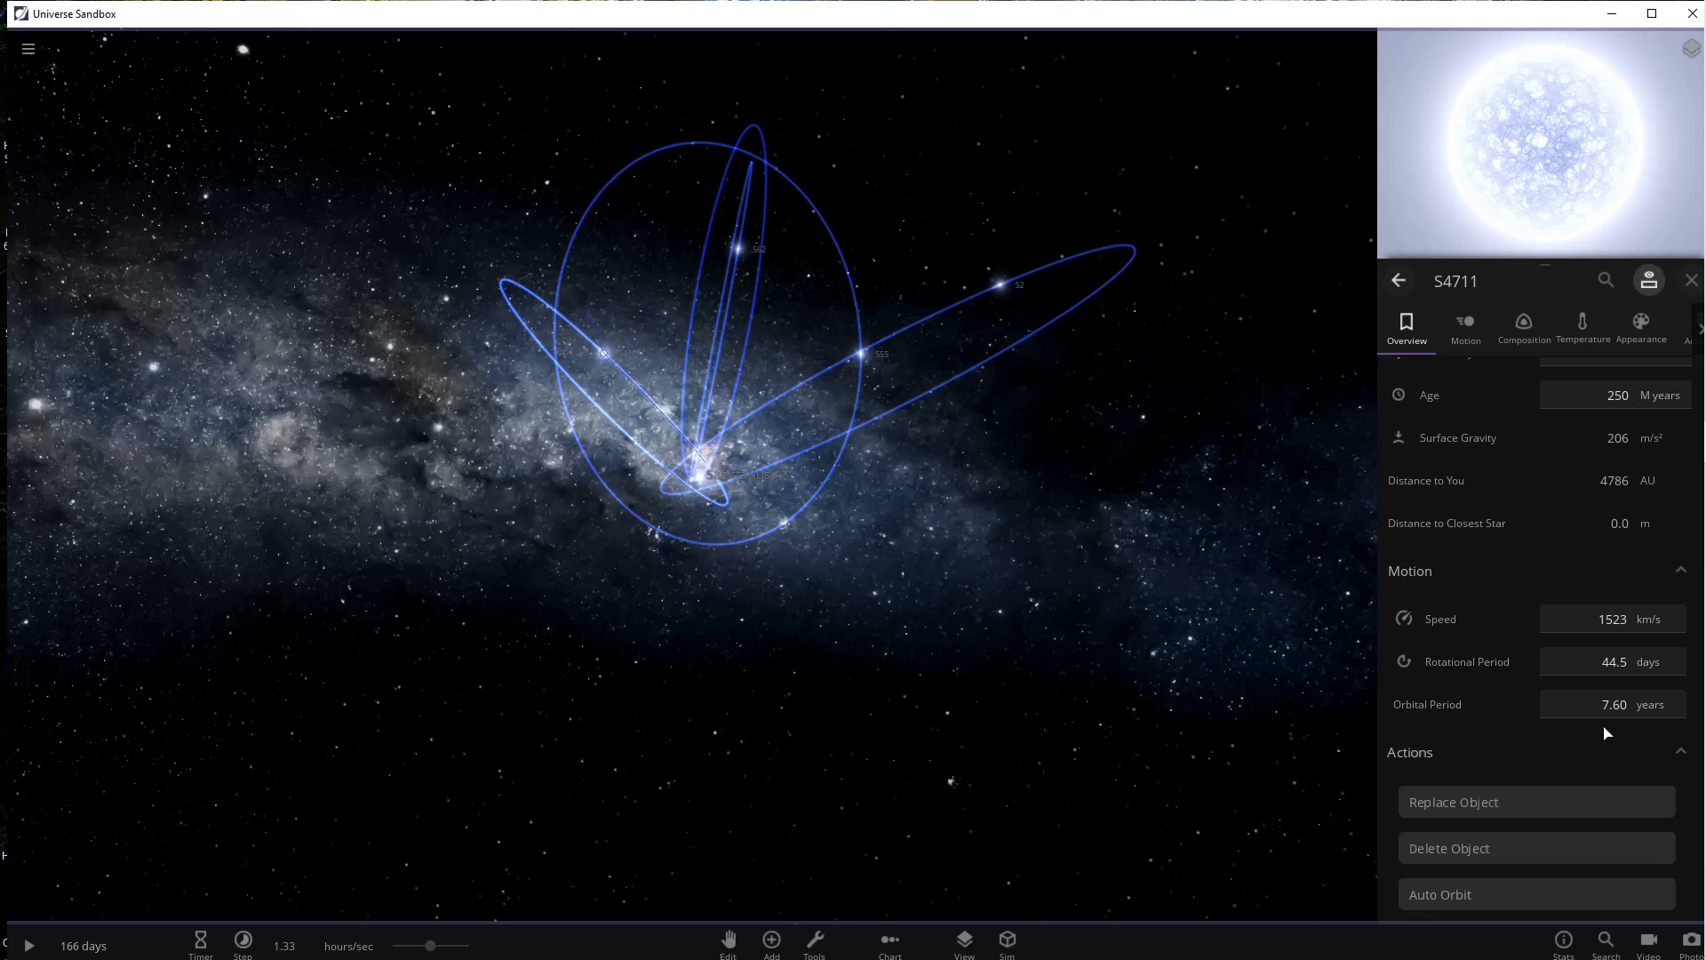
{"action": "mouse_move", "coordinate": [629, 552]}
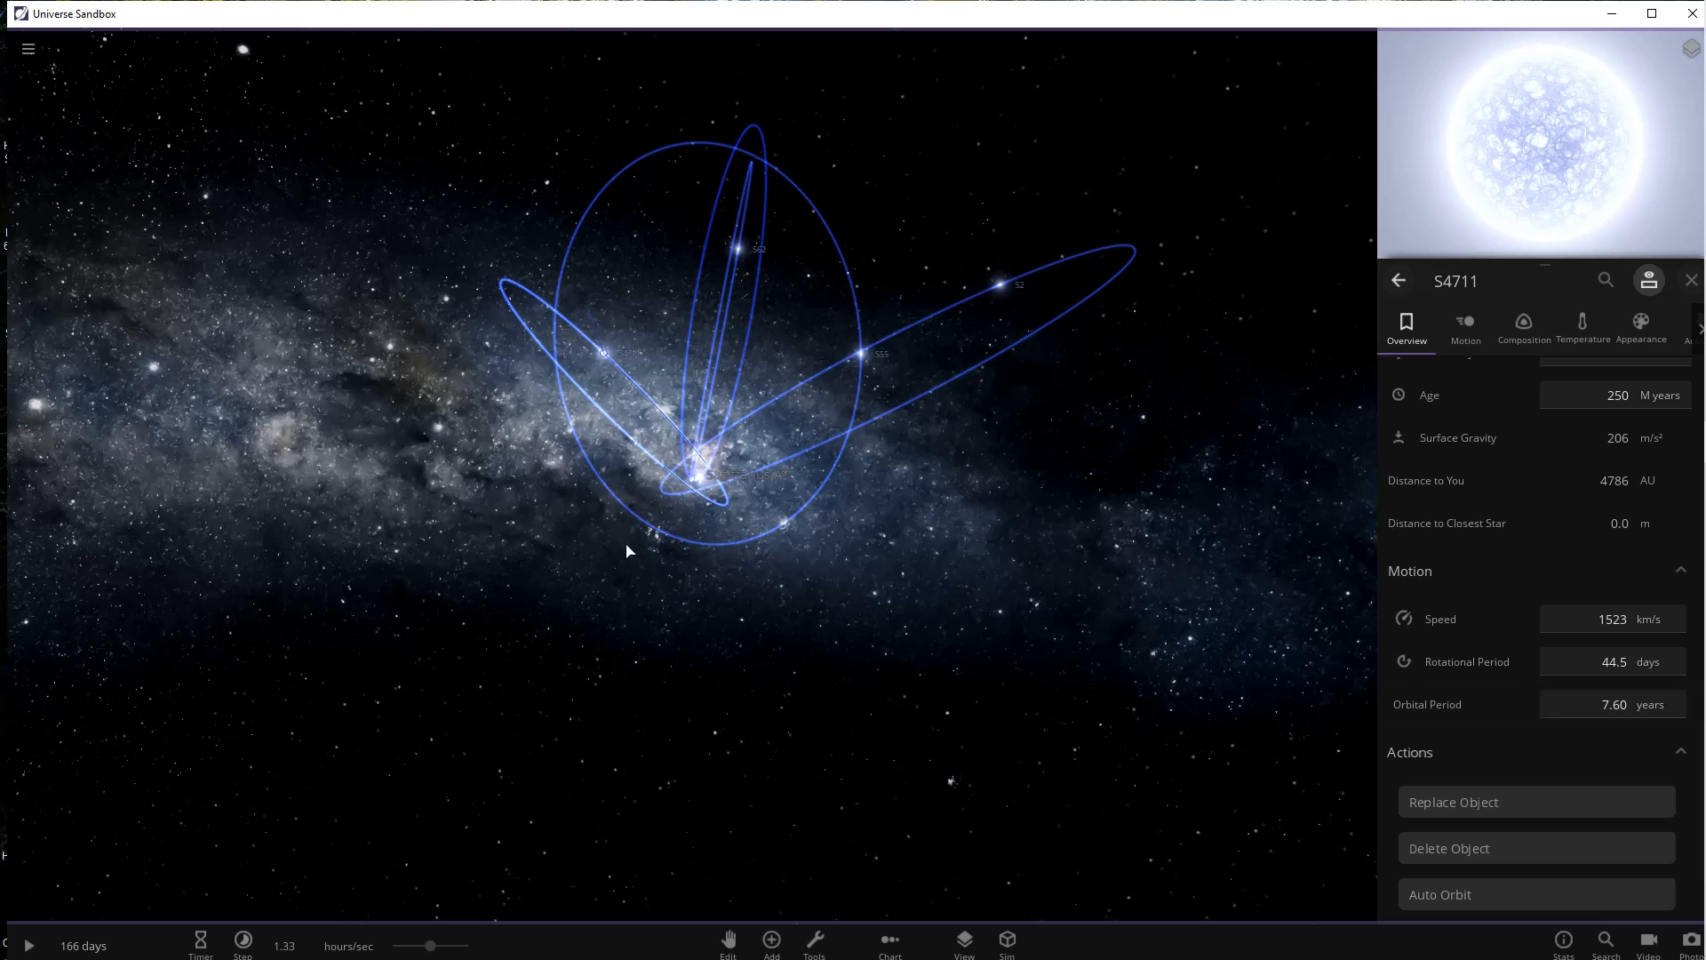
{"action": "mouse_move", "coordinate": [762, 498]}
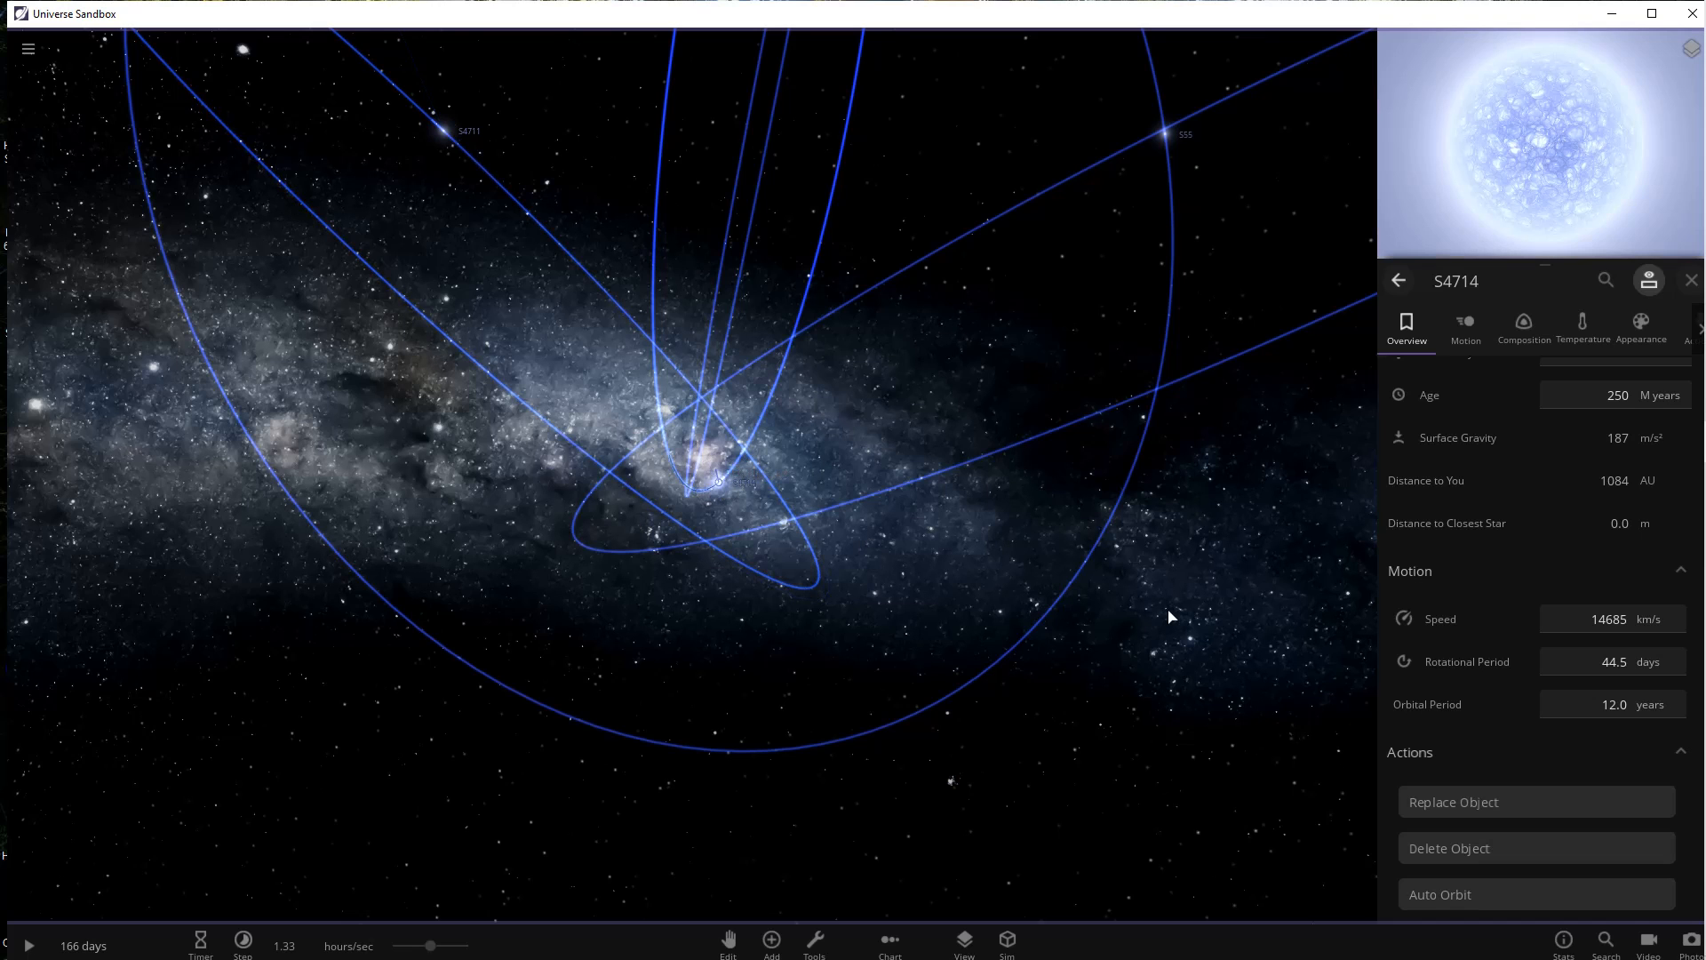
- Finish with the S4714 properties panel and close it
{"action": "left_click", "coordinate": [1615, 704]}
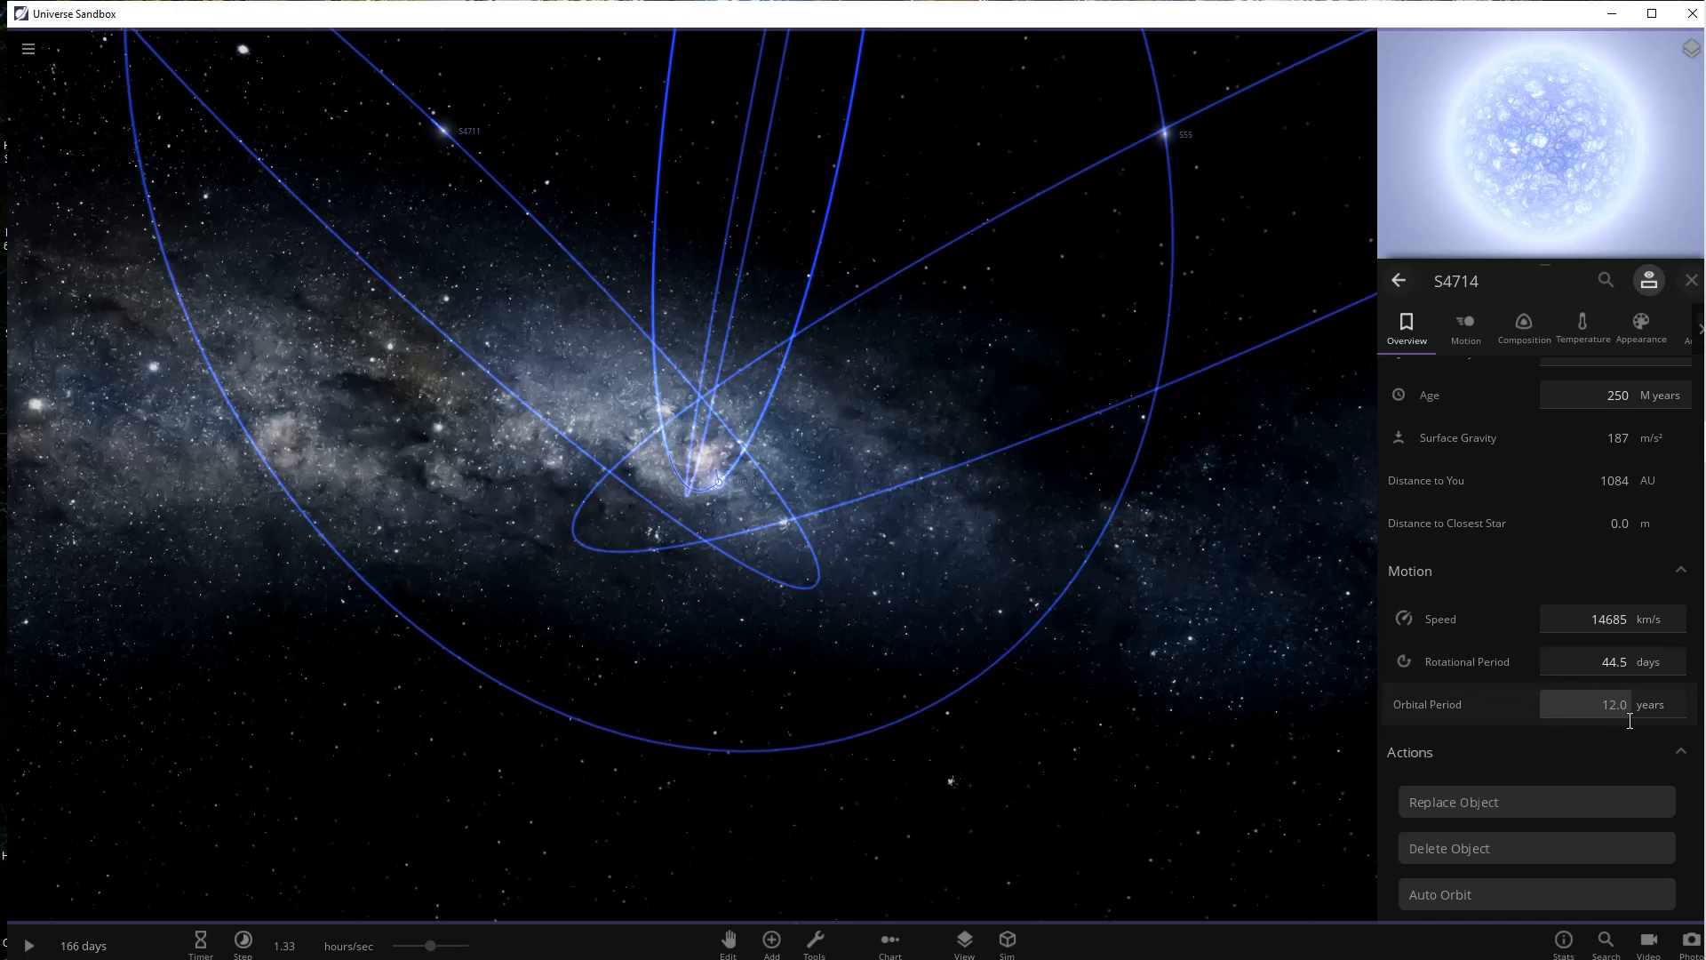
{"action": "mouse_move", "coordinate": [1614, 704]}
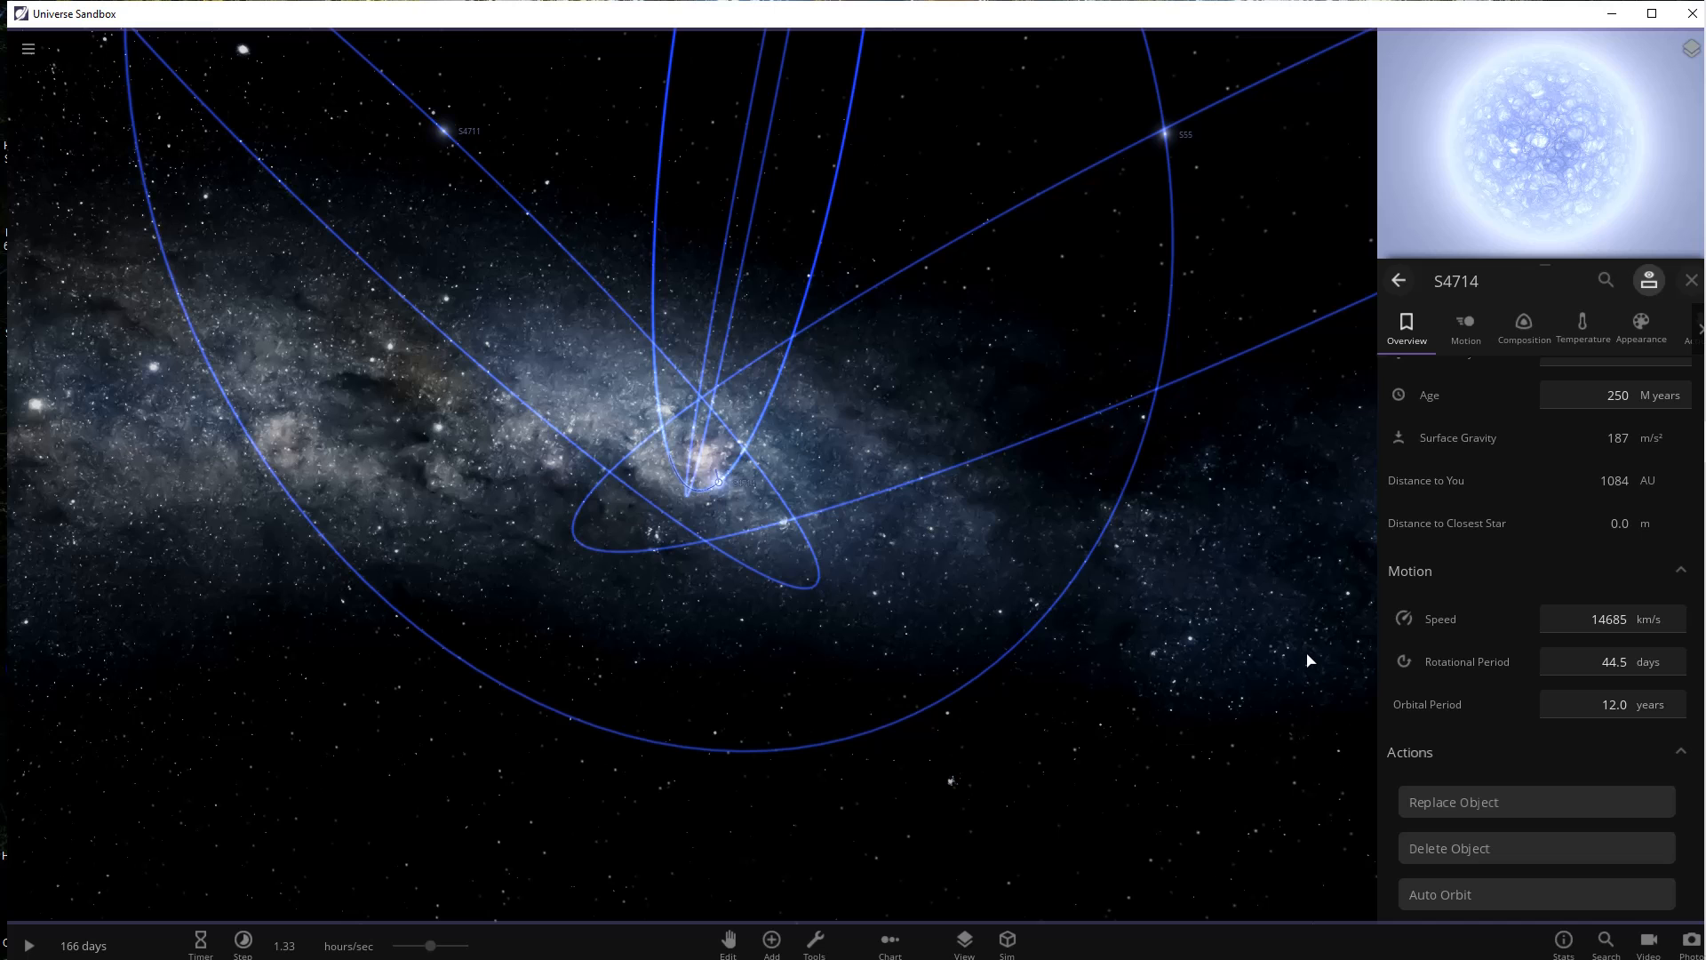
{"action": "mouse_move", "coordinate": [931, 527]}
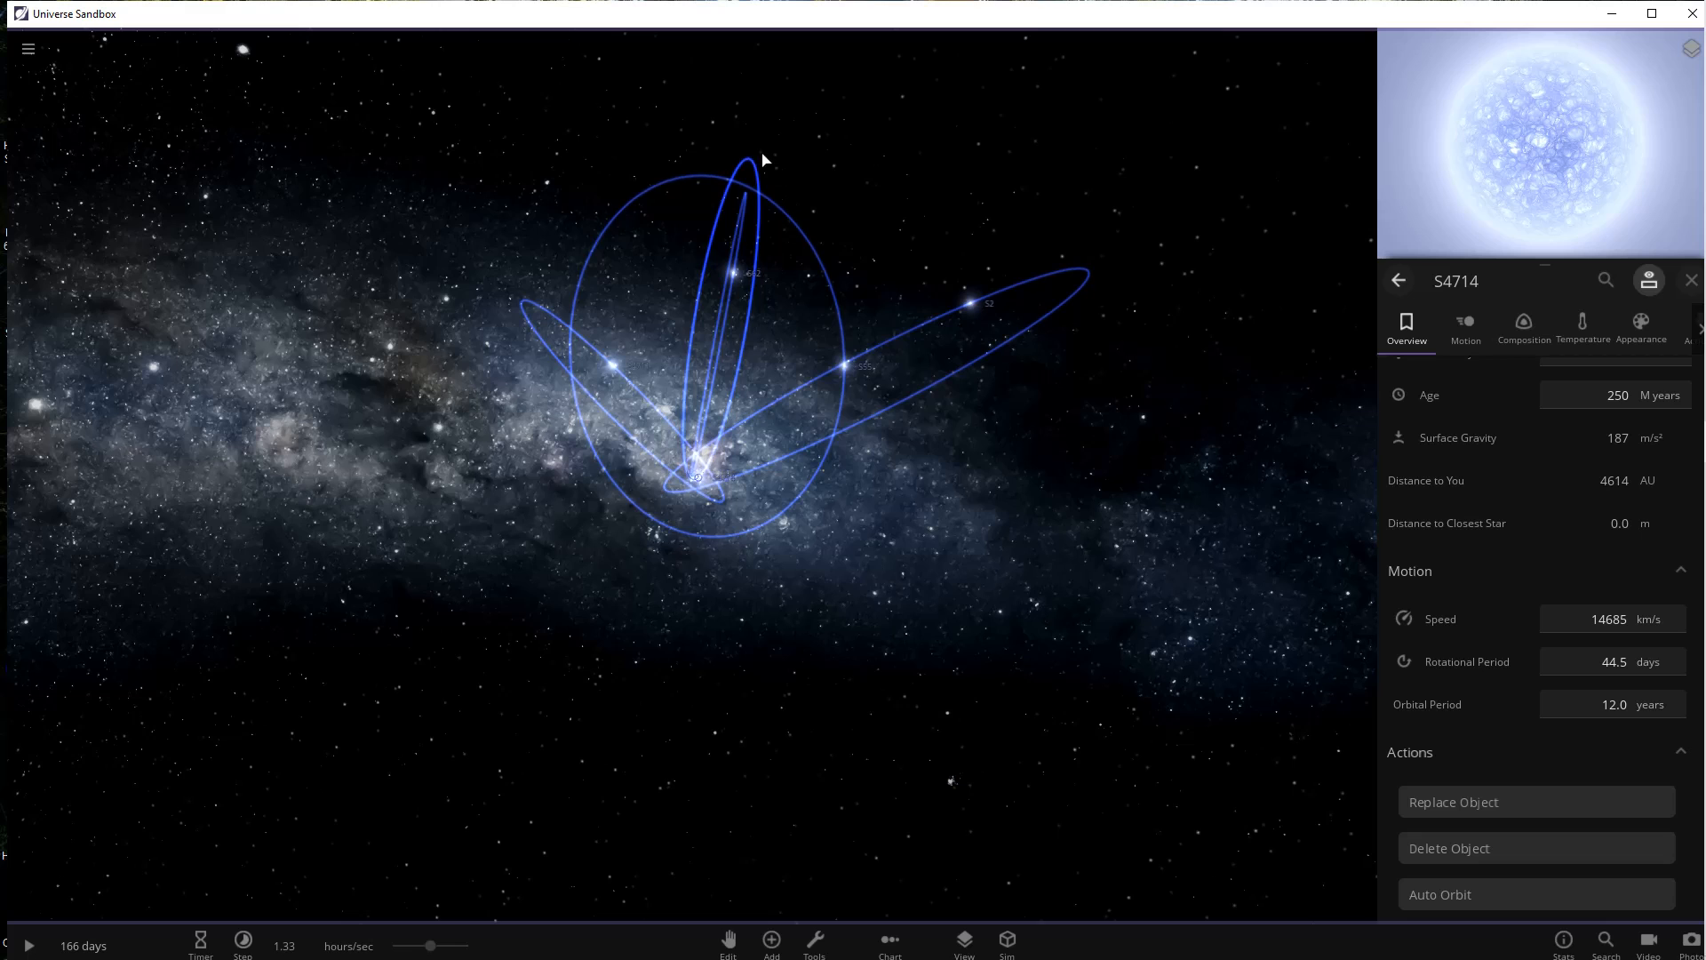
{"action": "mouse_move", "coordinate": [684, 482]}
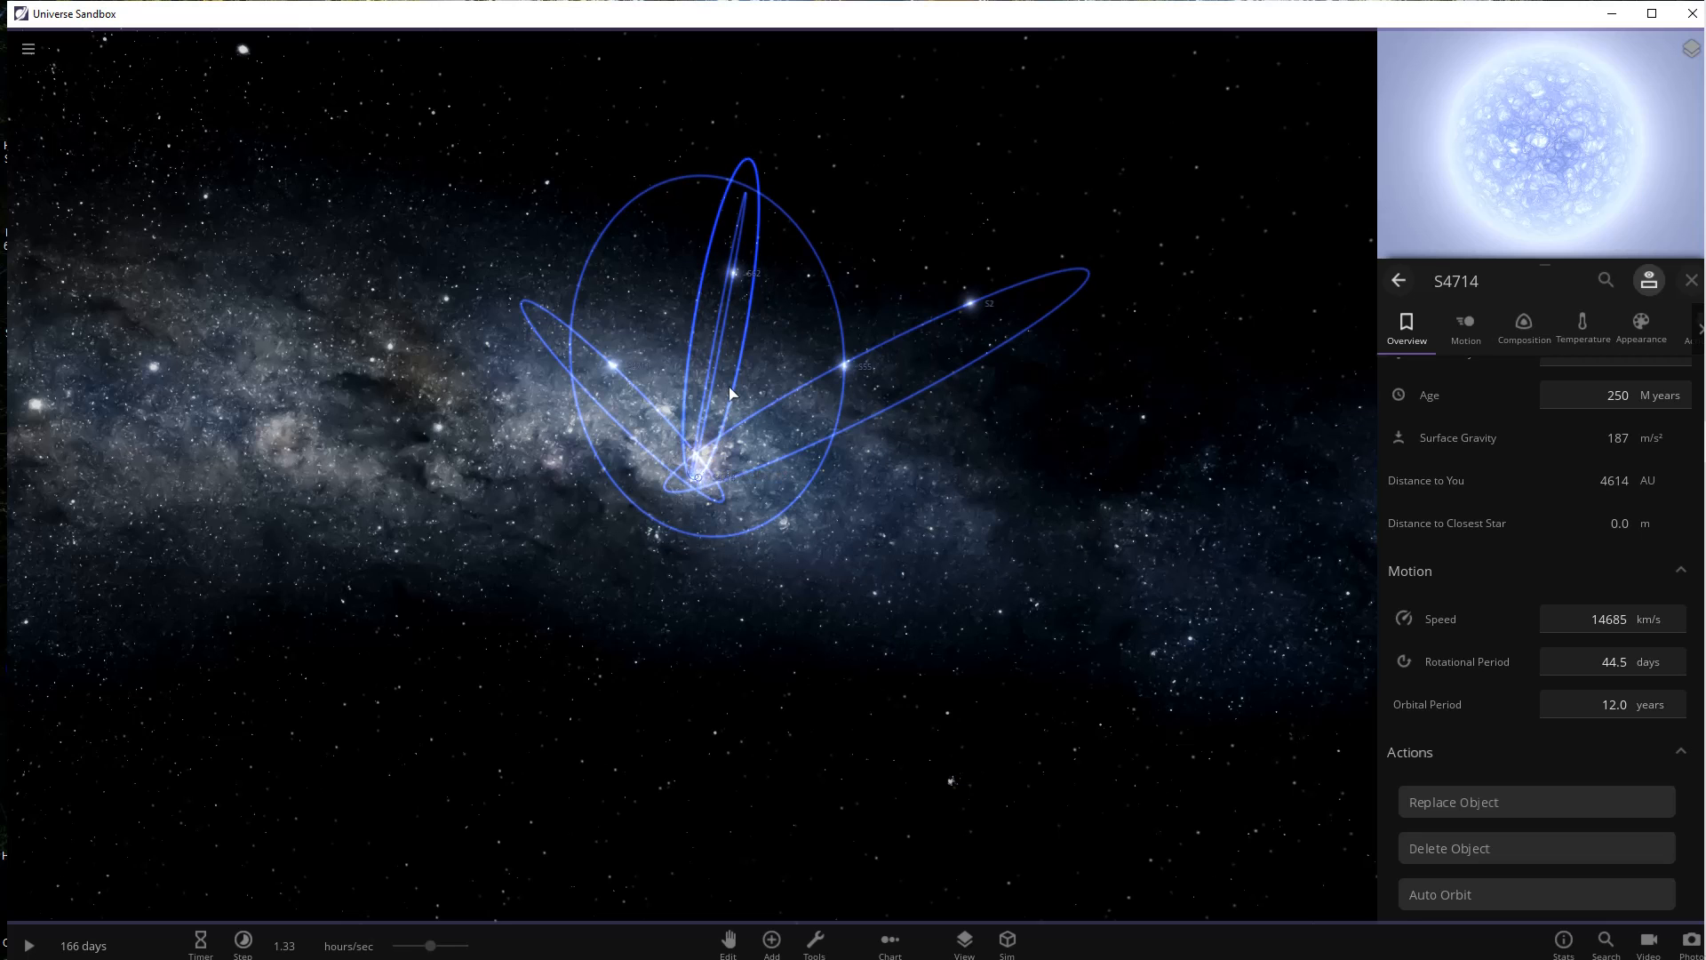
{"action": "mouse_move", "coordinate": [879, 639]}
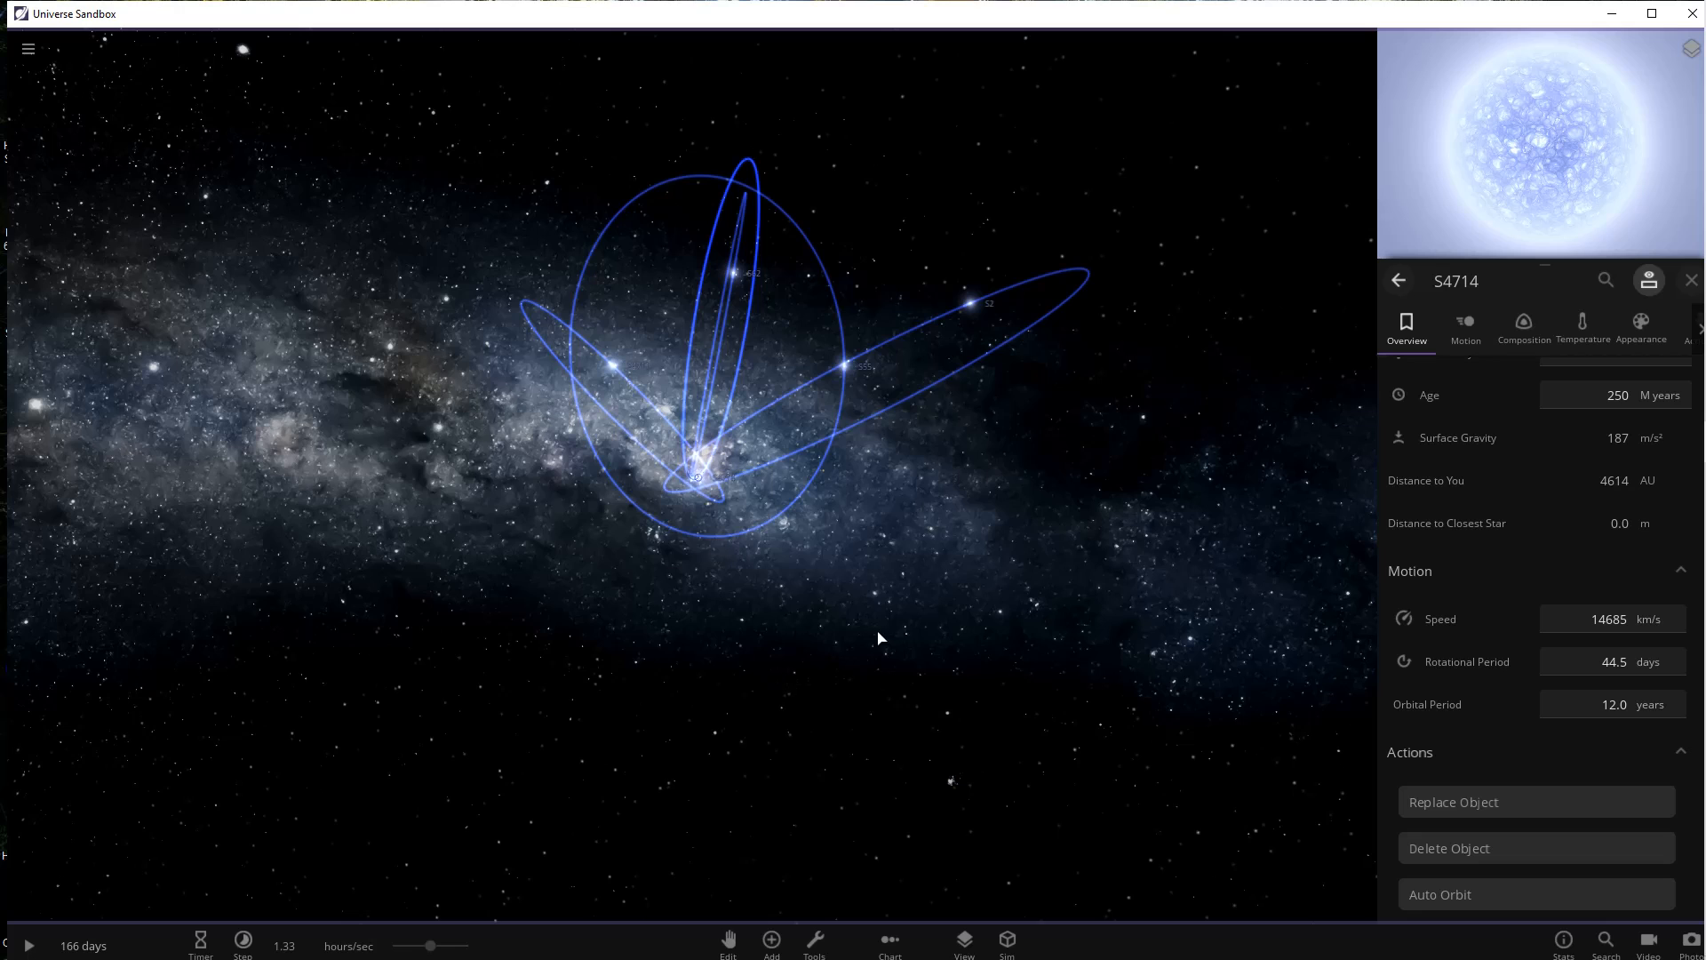
{"action": "mouse_move", "coordinate": [955, 605]}
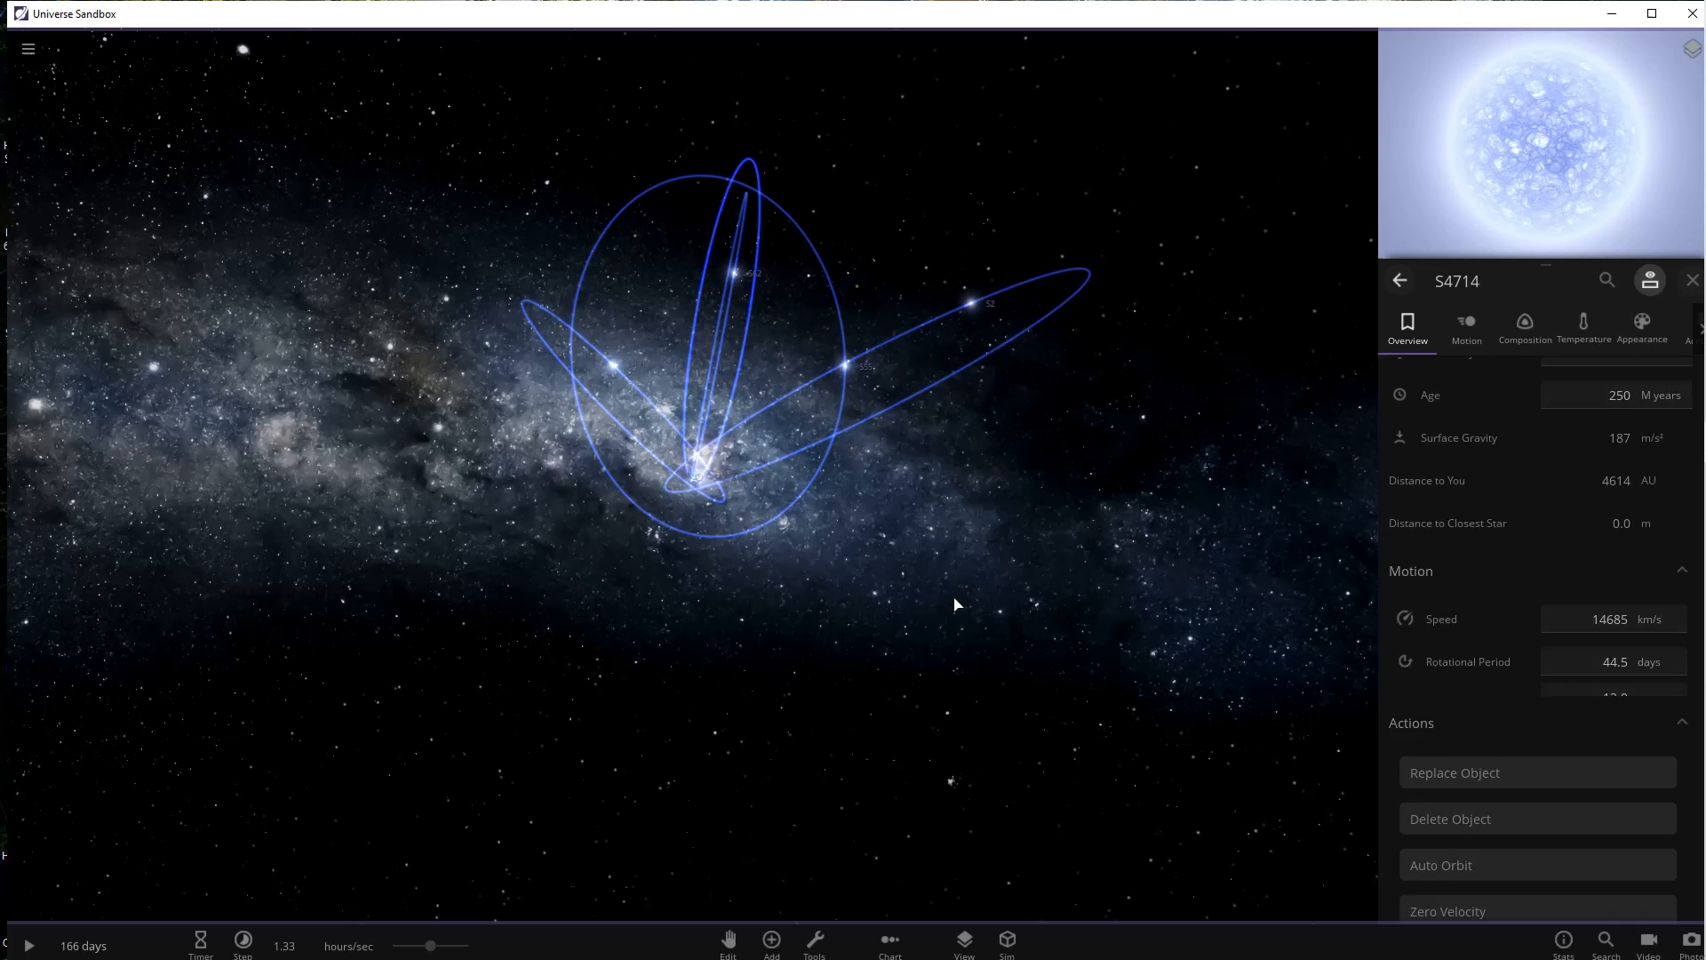
{"action": "left_click", "coordinate": [1691, 280]}
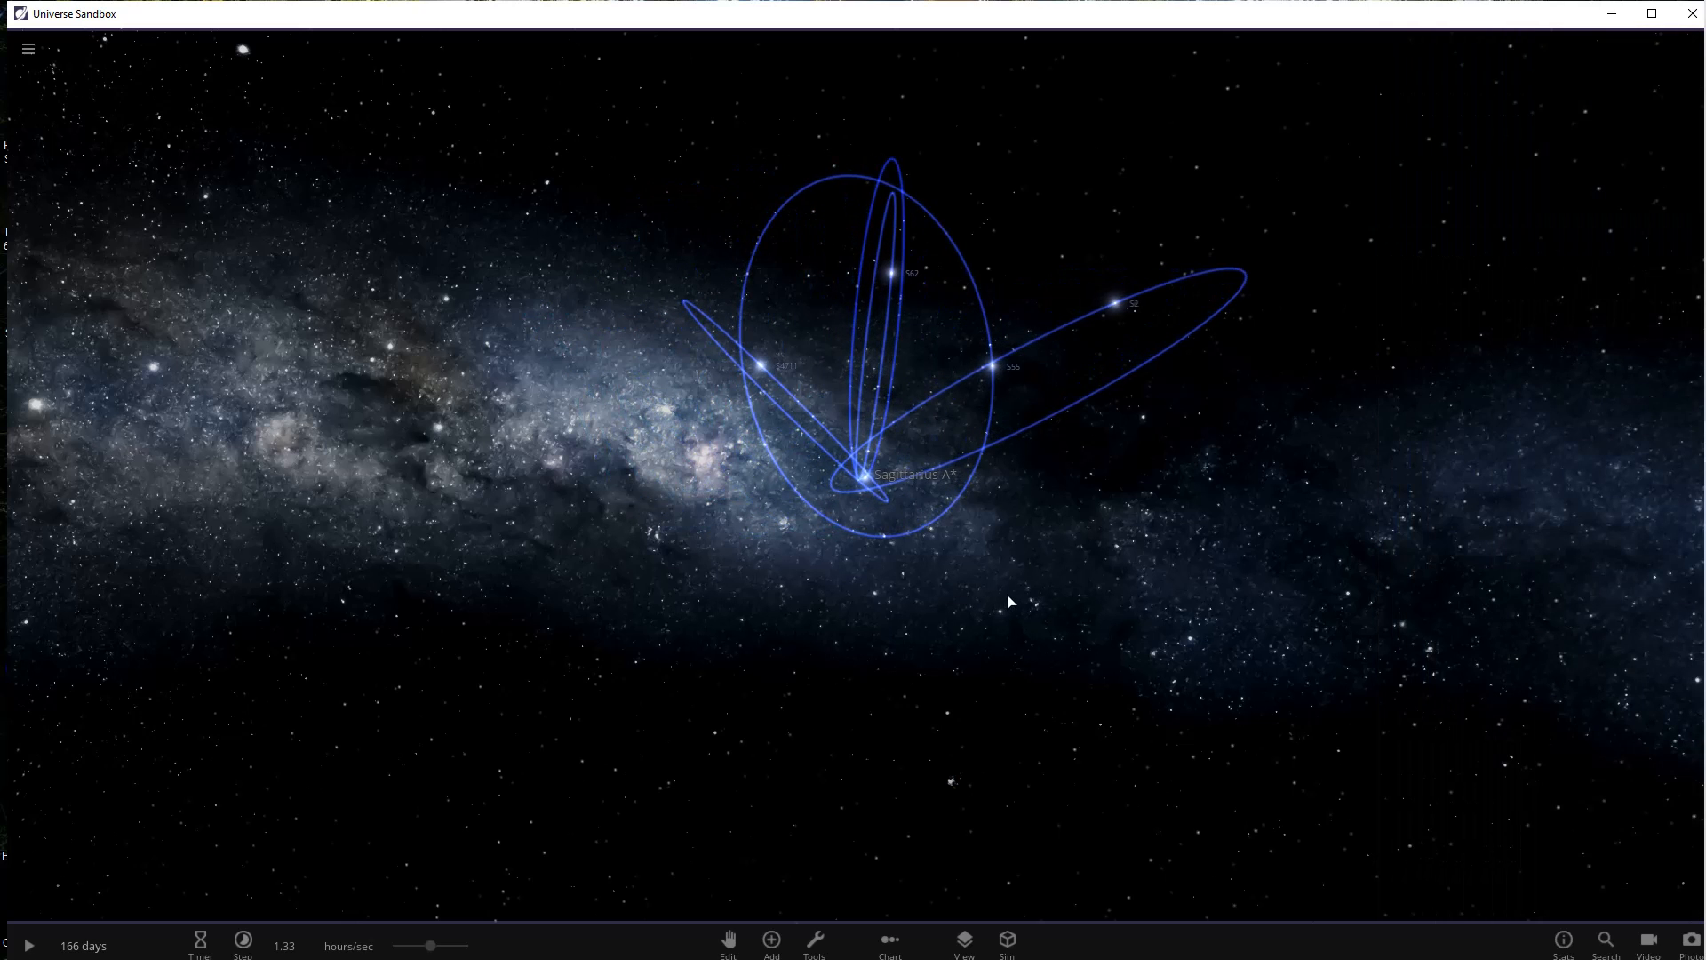